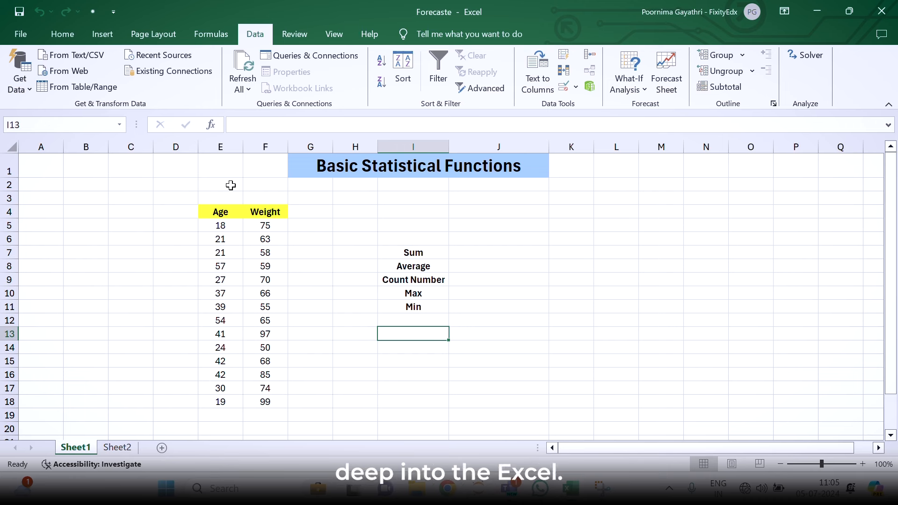
mouse_move(286, 209)
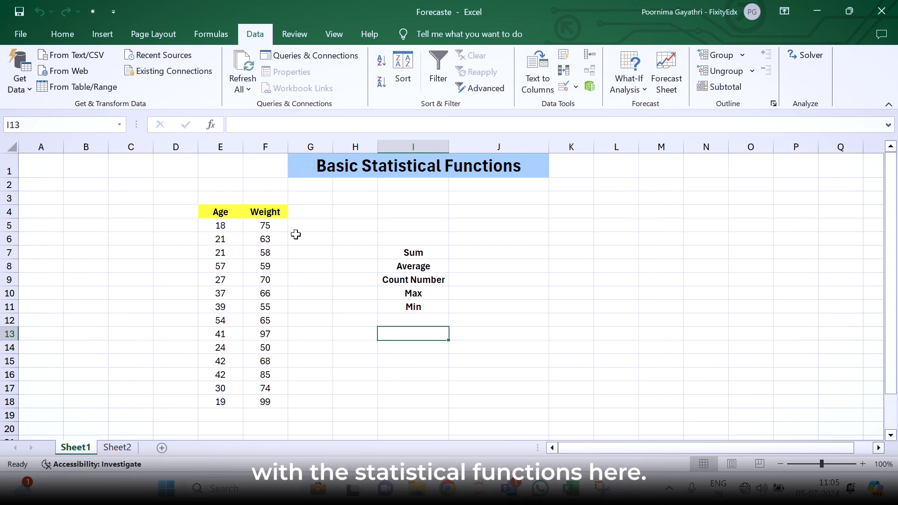
mouse_move(295, 239)
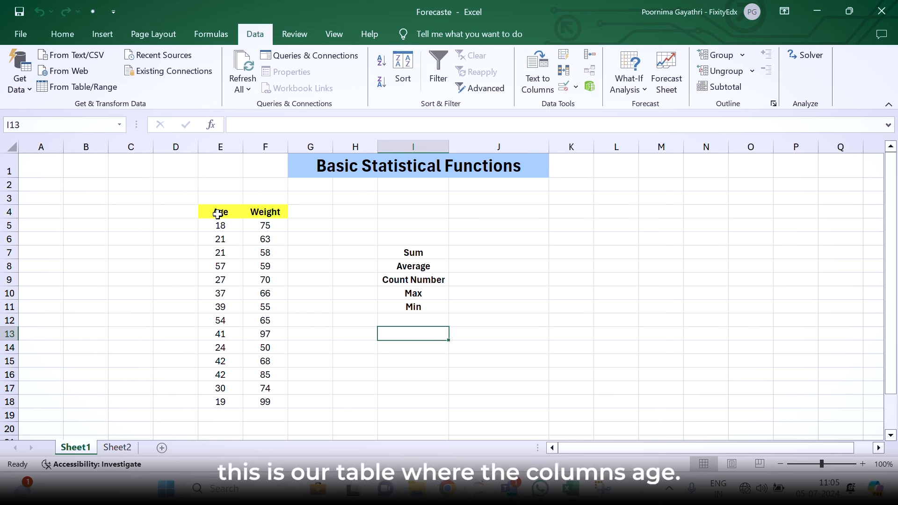
mouse_move(216, 233)
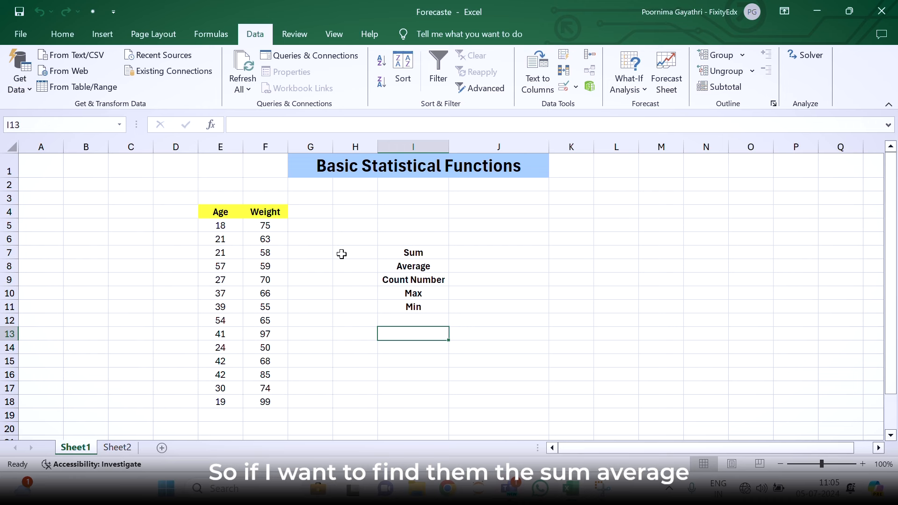
Review the empty Average, Max and Min statistic cells beside the labels
click(413, 266)
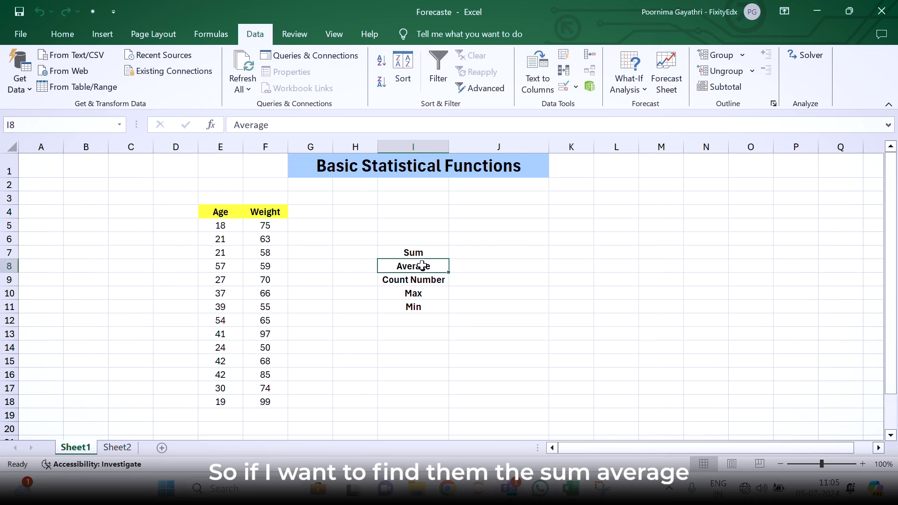
click(412, 293)
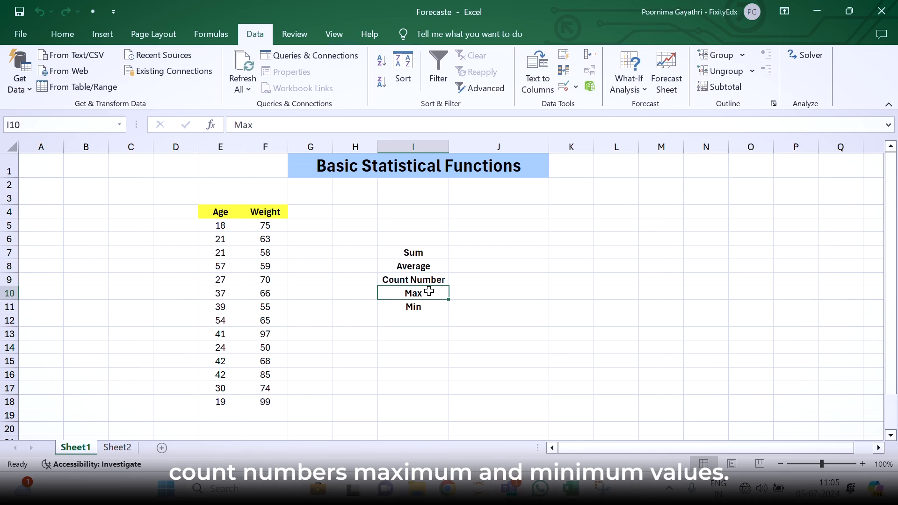
click(413, 307)
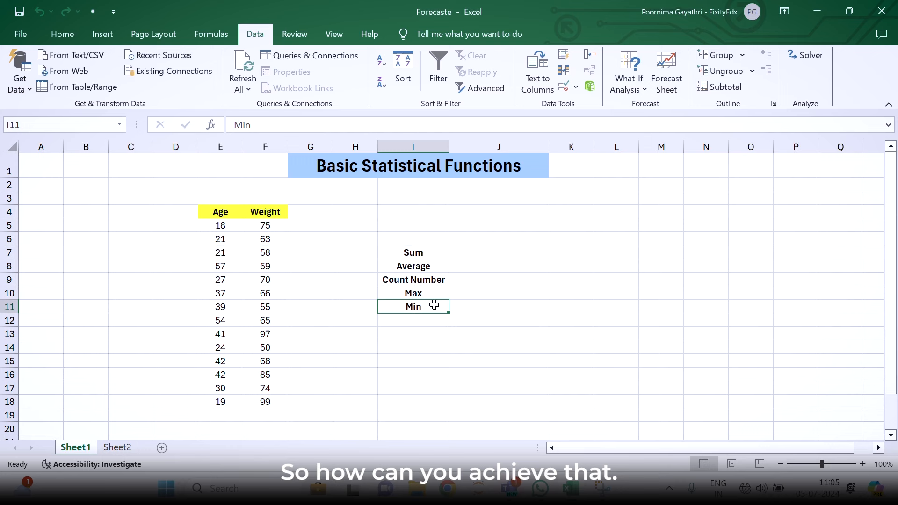
mouse_move(416, 307)
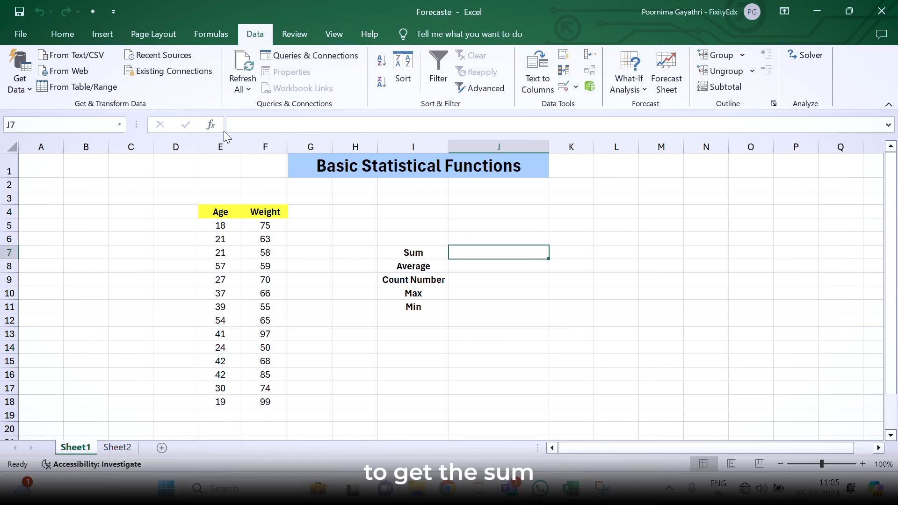
Sum the Age values E5:E18 with AutoSum beside the Sum label, giving 472
click(210, 33)
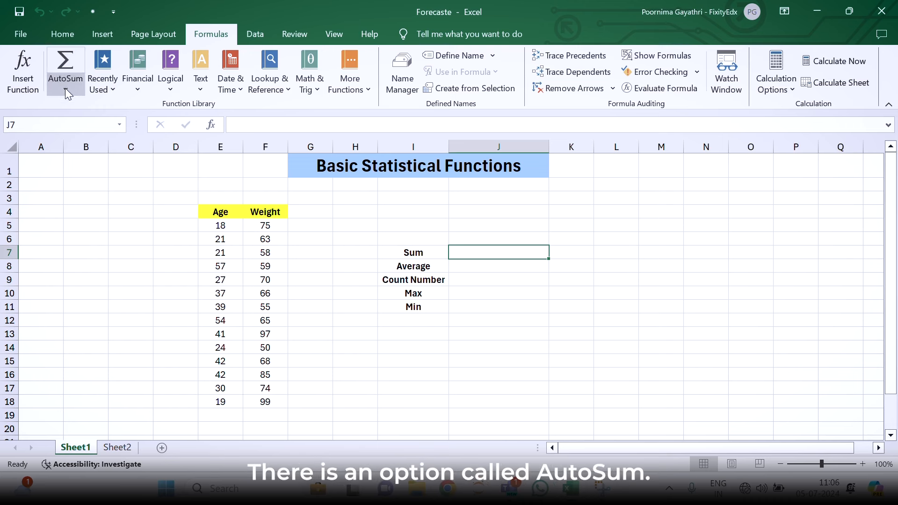
click(65, 72)
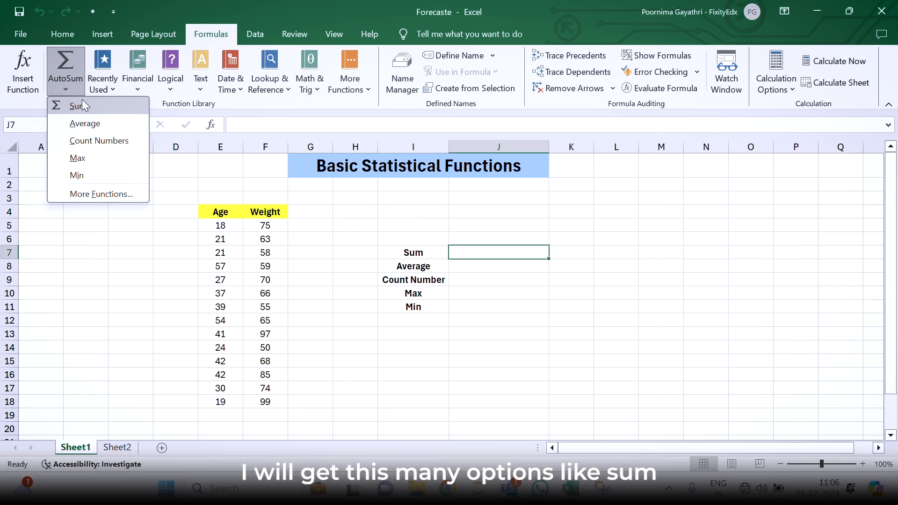
mouse_move(98, 140)
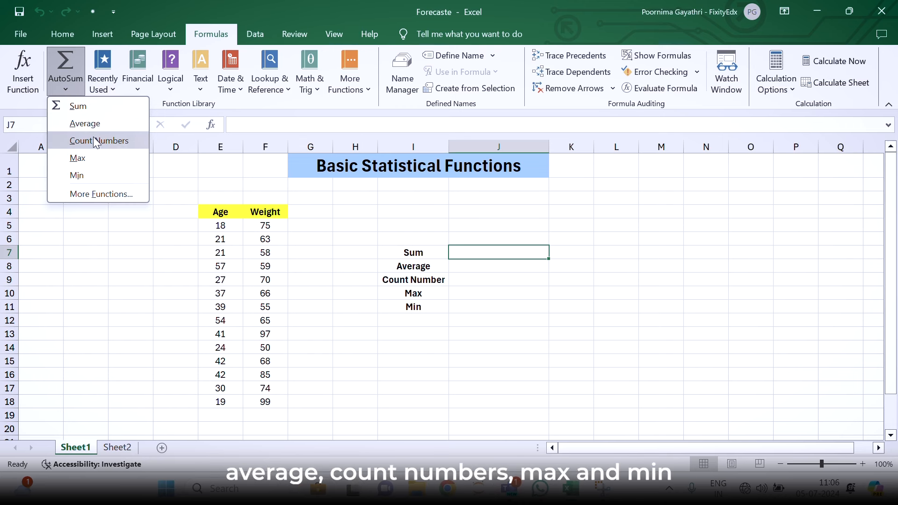
mouse_move(77, 175)
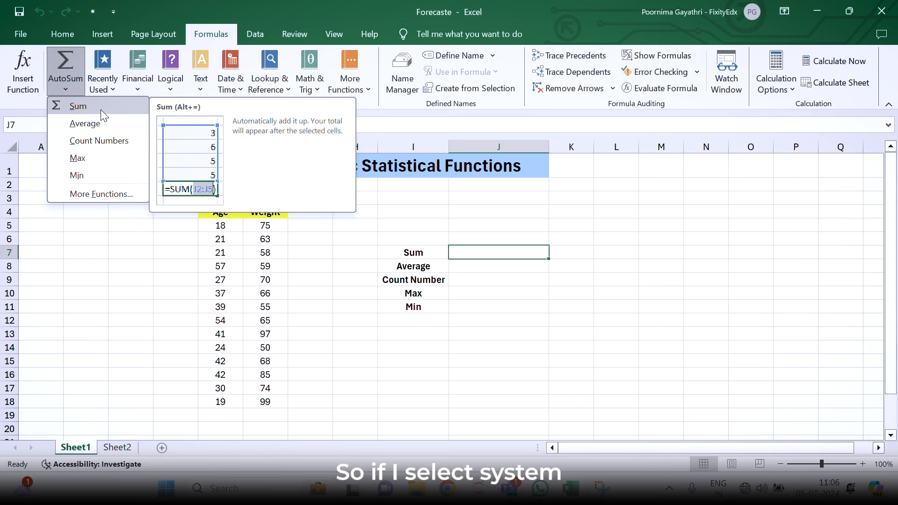
click(78, 106)
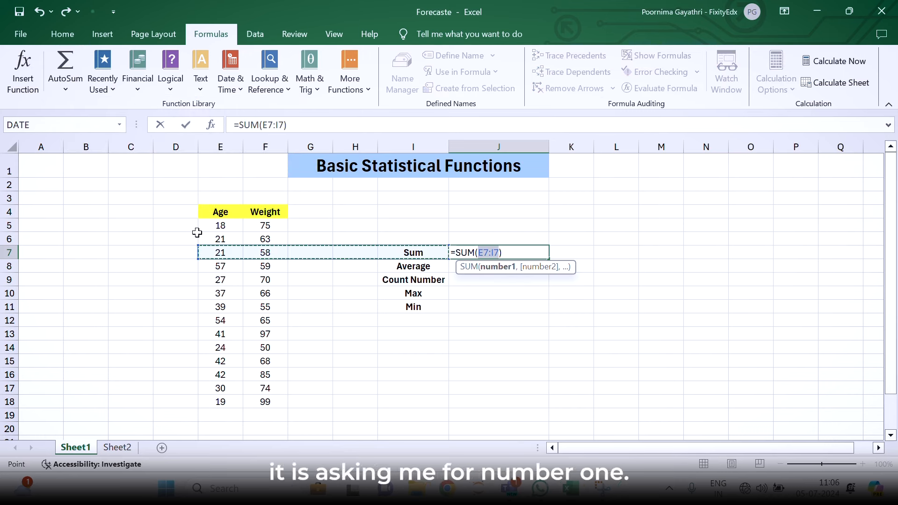
mouse_move(221, 252)
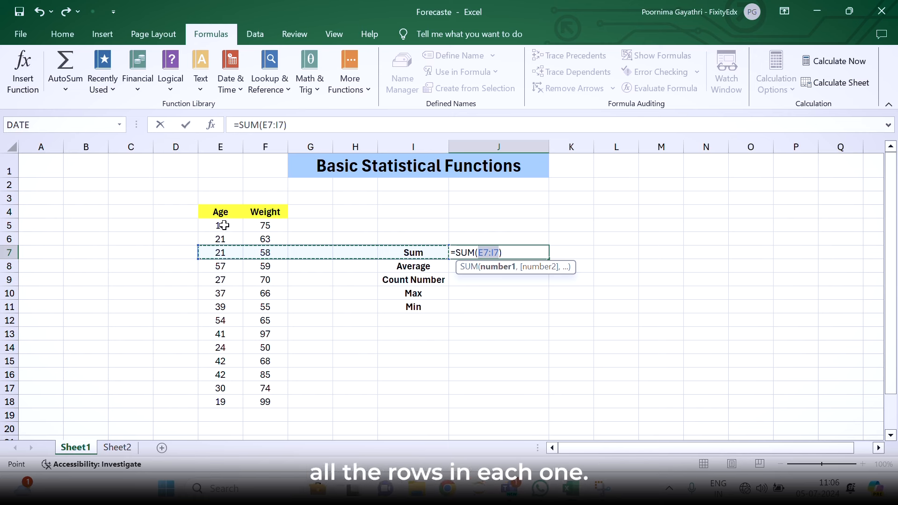
drag(220, 225, 220, 239)
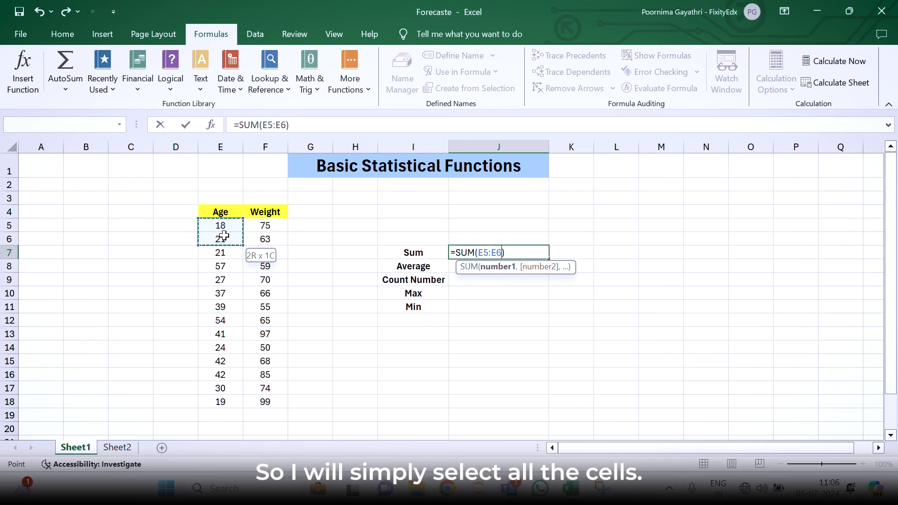
drag(220, 226, 220, 401)
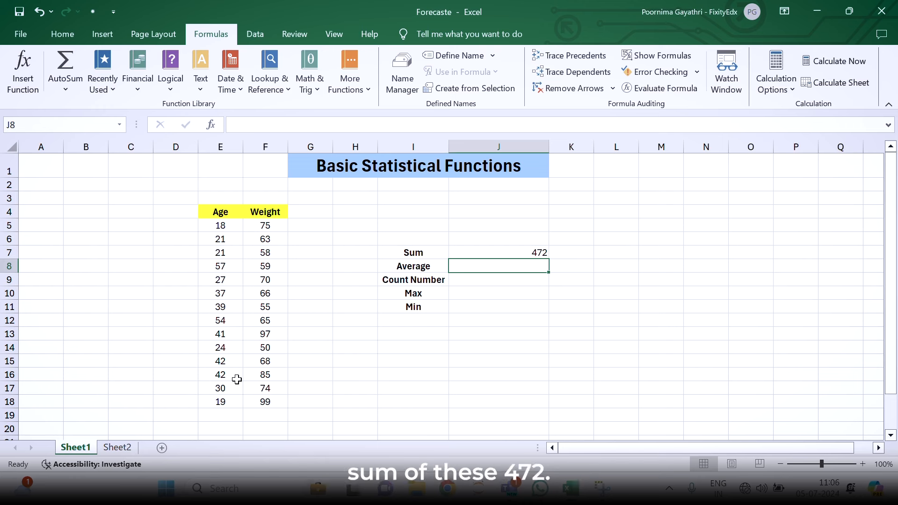
mouse_move(268, 381)
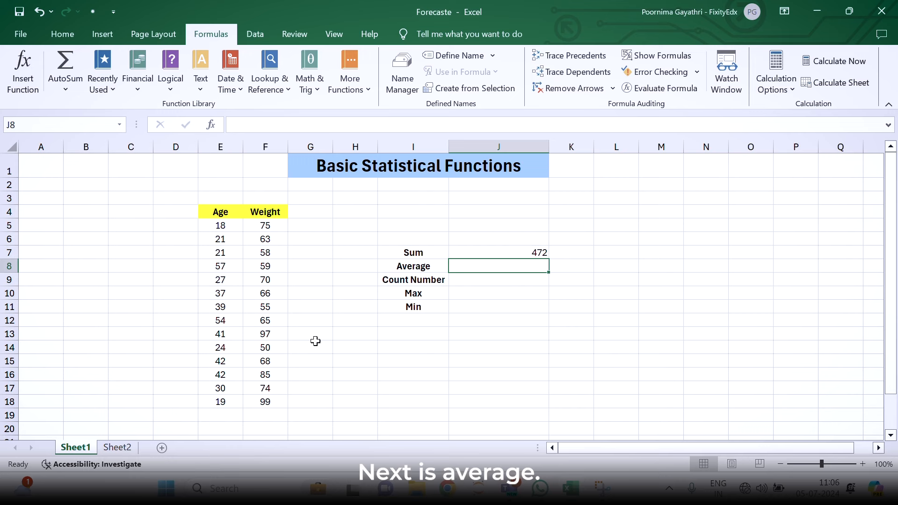
mouse_move(75, 107)
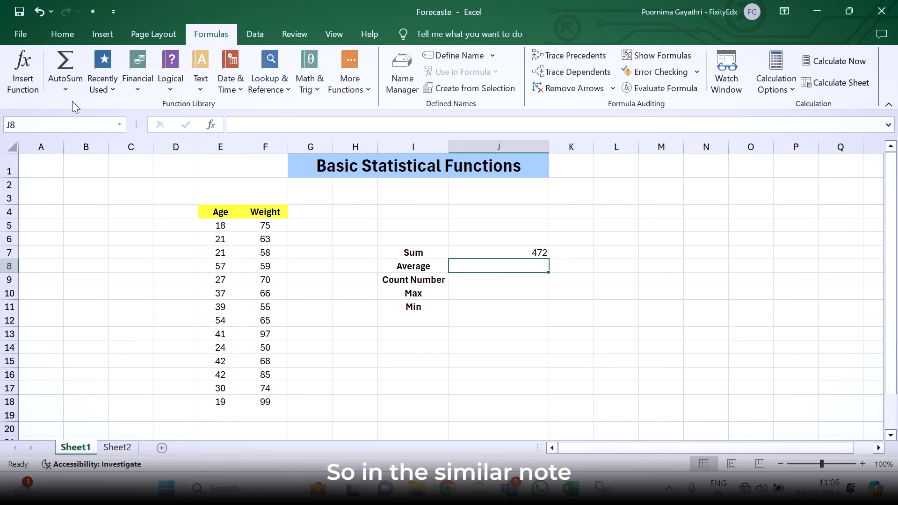
Add AutoSum Average (33.71428571) and Count Numbers (14) over the Age values E5:E18
click(65, 72)
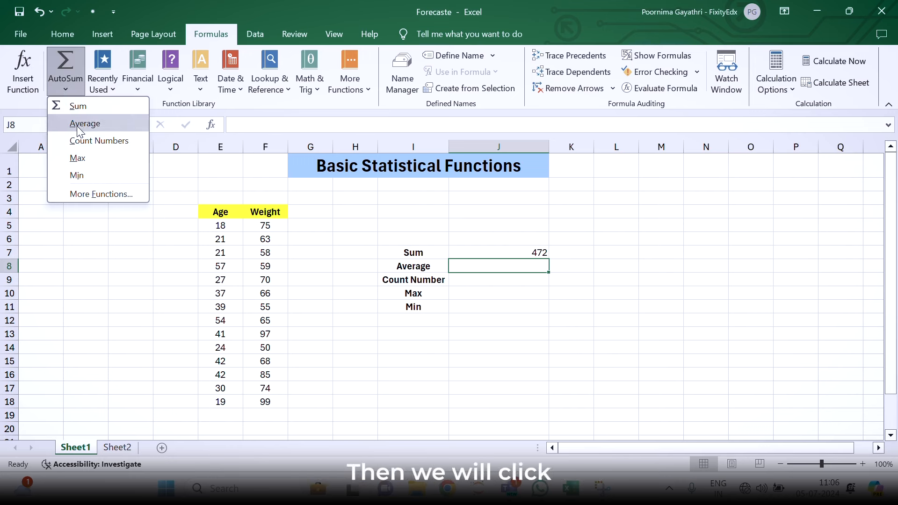
click(85, 124)
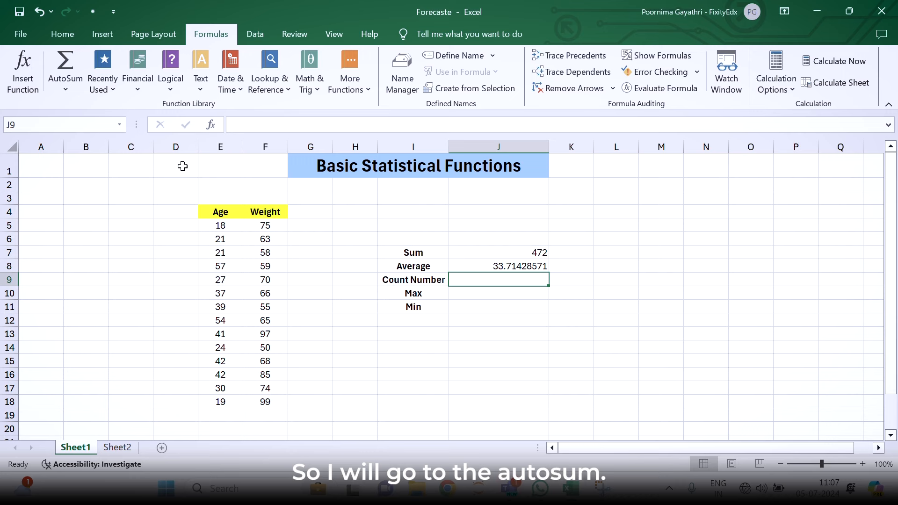
click(65, 72)
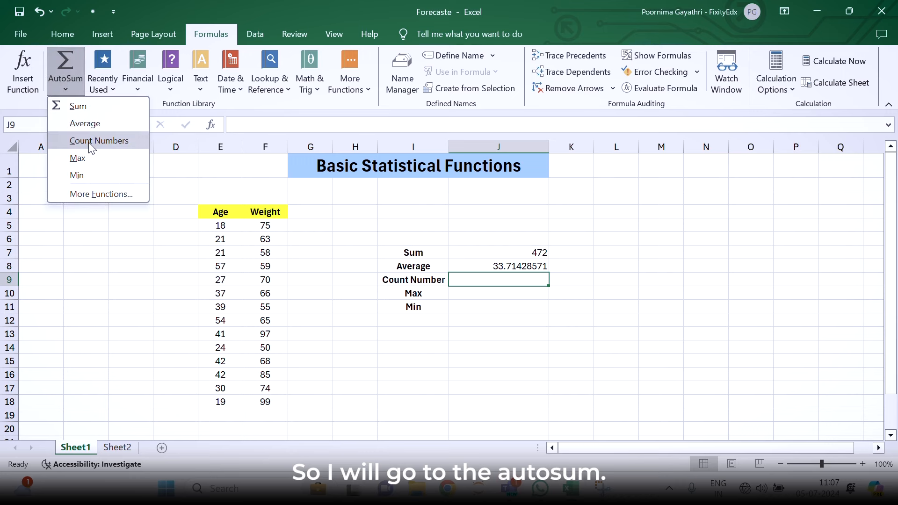
click(98, 140)
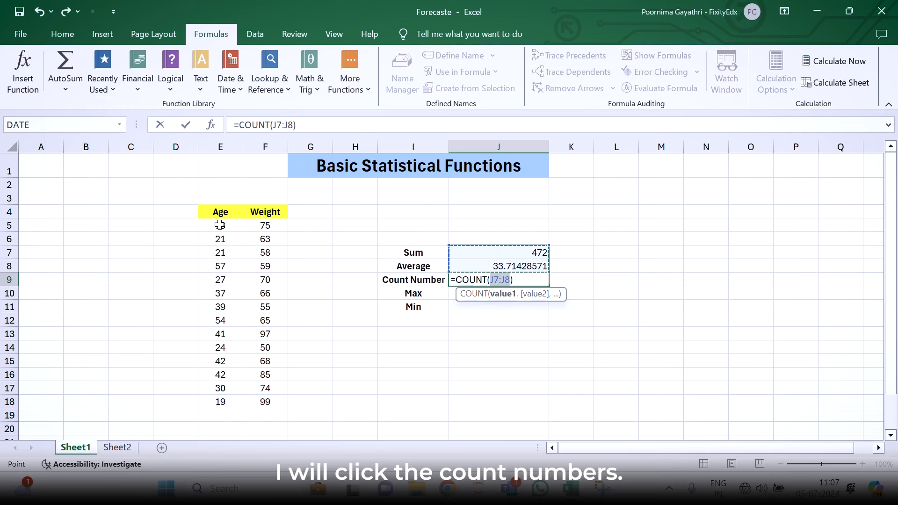
drag(219, 226, 220, 388)
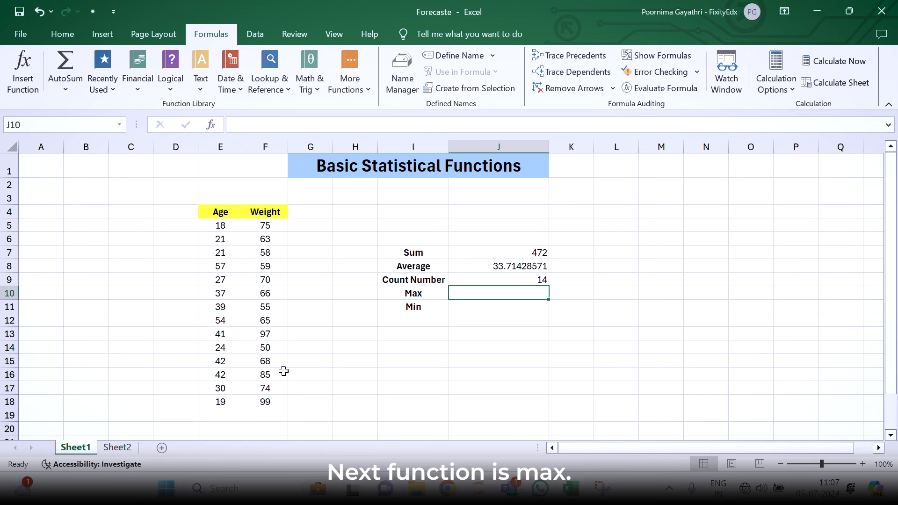
mouse_move(151, 192)
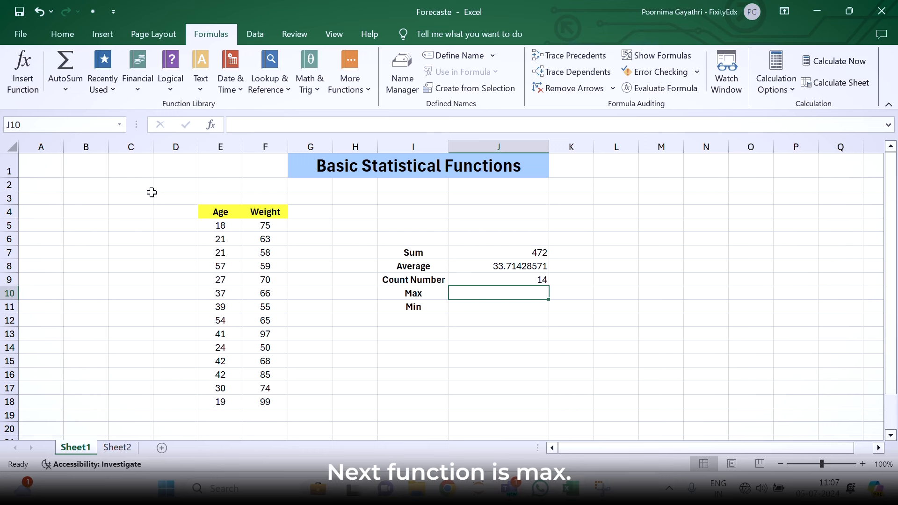
Add an AutoSum Max over the Age values, giving 57 beside Max
click(65, 71)
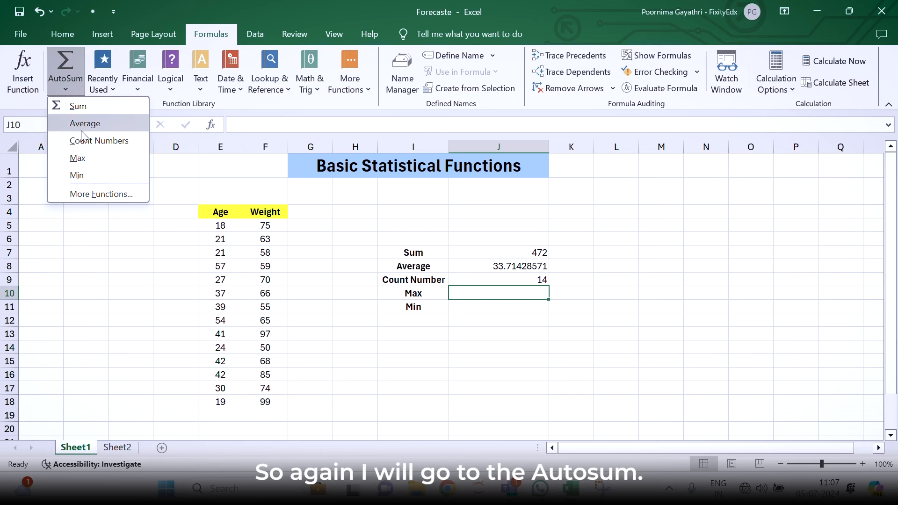
click(77, 158)
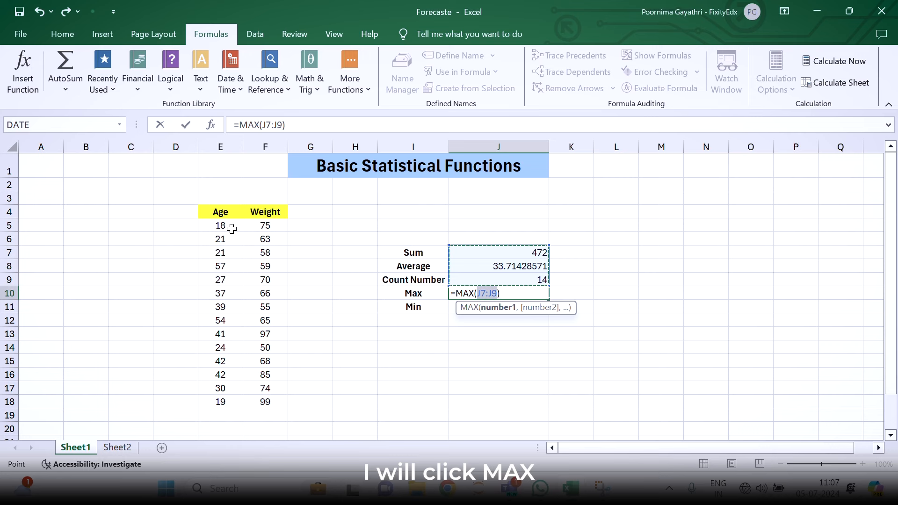
drag(220, 225, 220, 401)
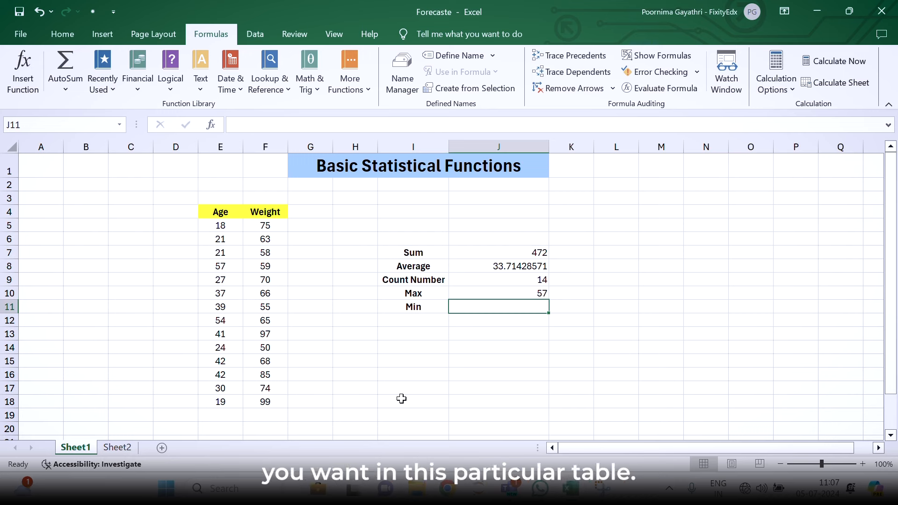
Add an AutoSum Min over the Age values E5:E18, giving 18 beside Min
click(66, 72)
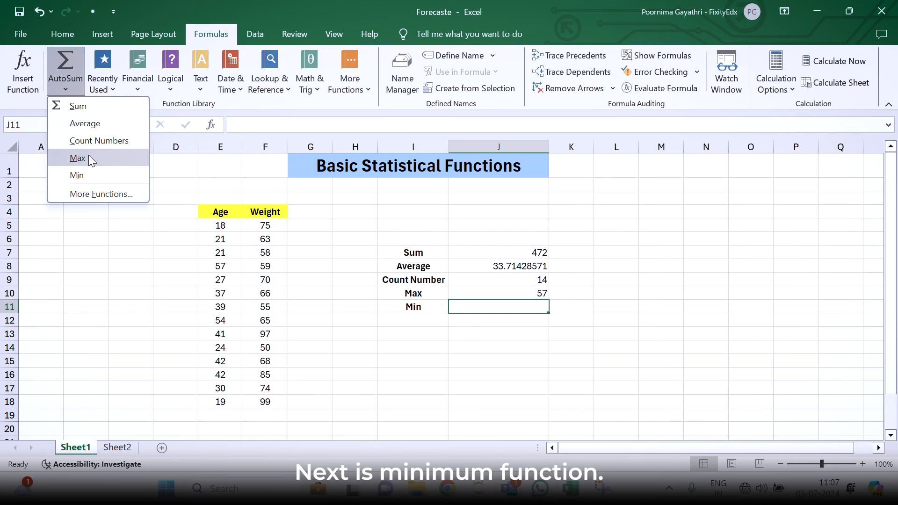
click(76, 175)
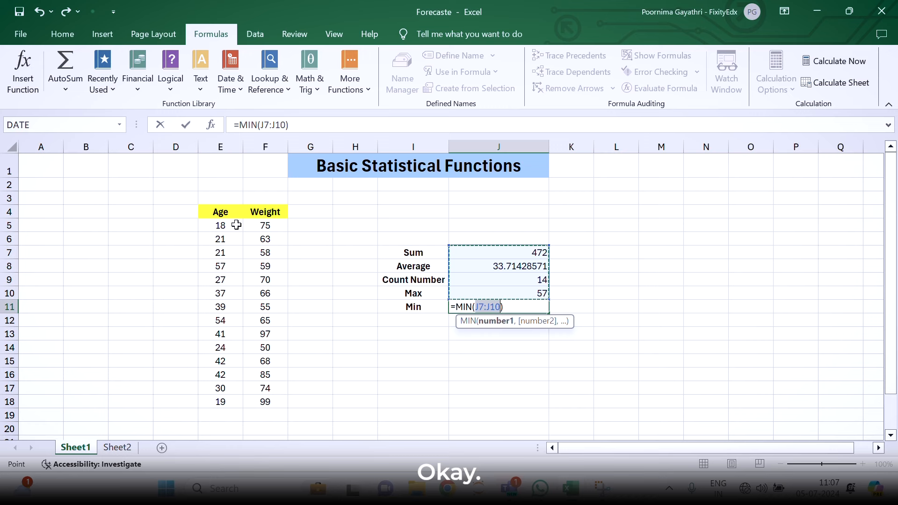
drag(220, 225, 220, 402)
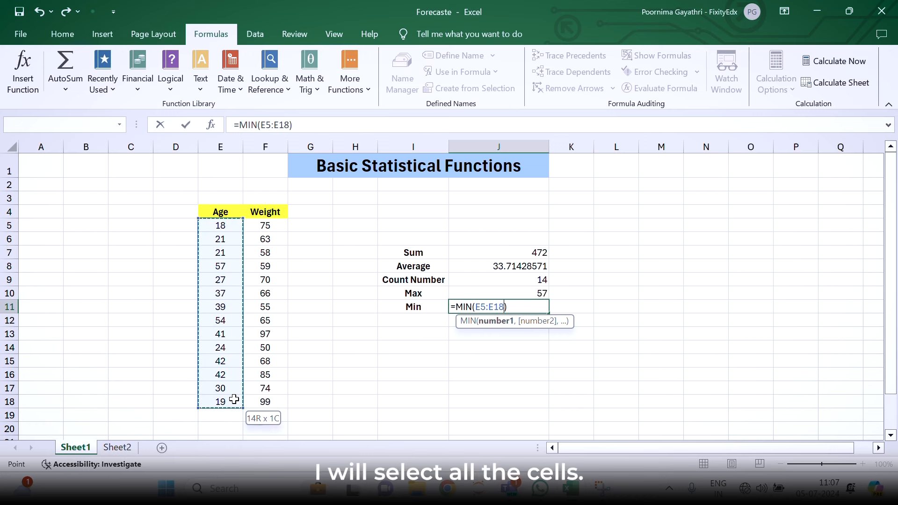
key(Enter)
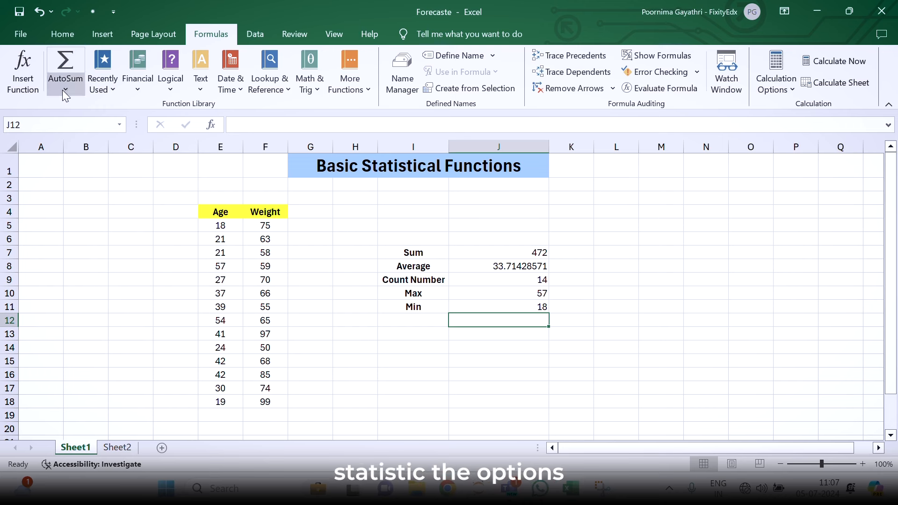
mouse_move(353, 324)
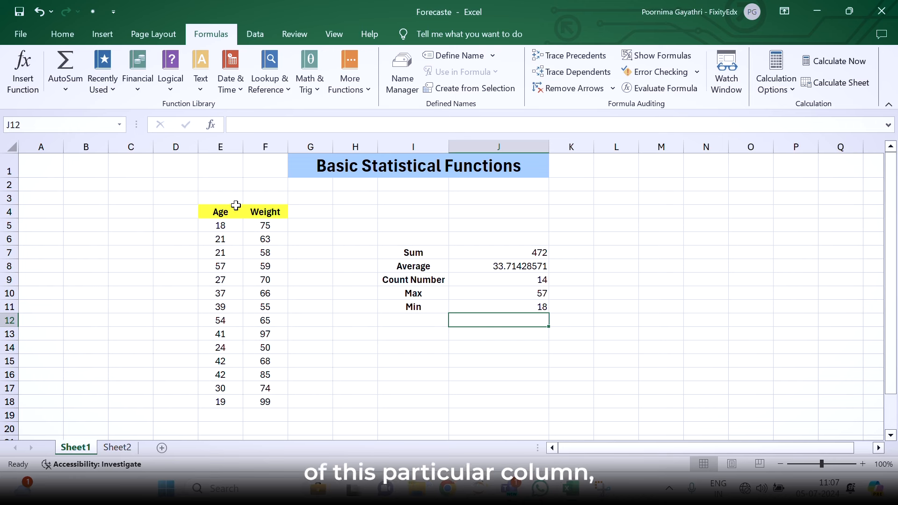
click(220, 211)
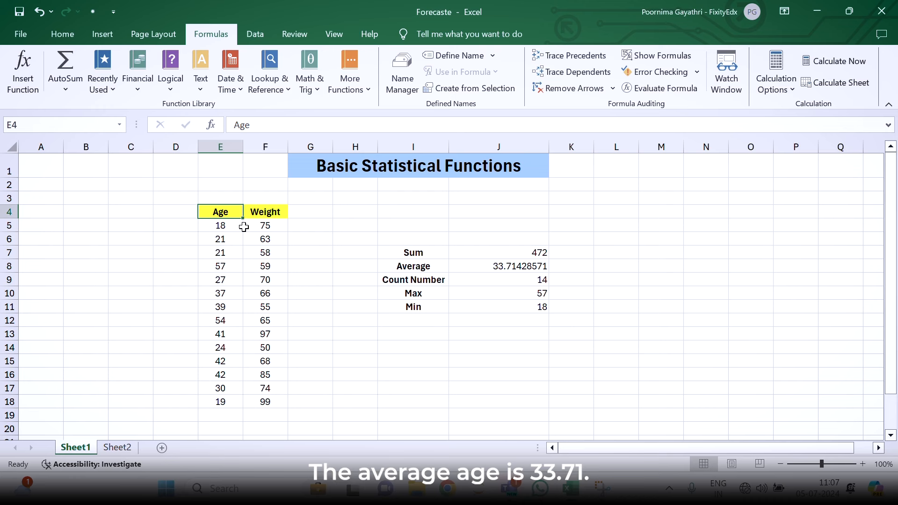
mouse_move(503, 277)
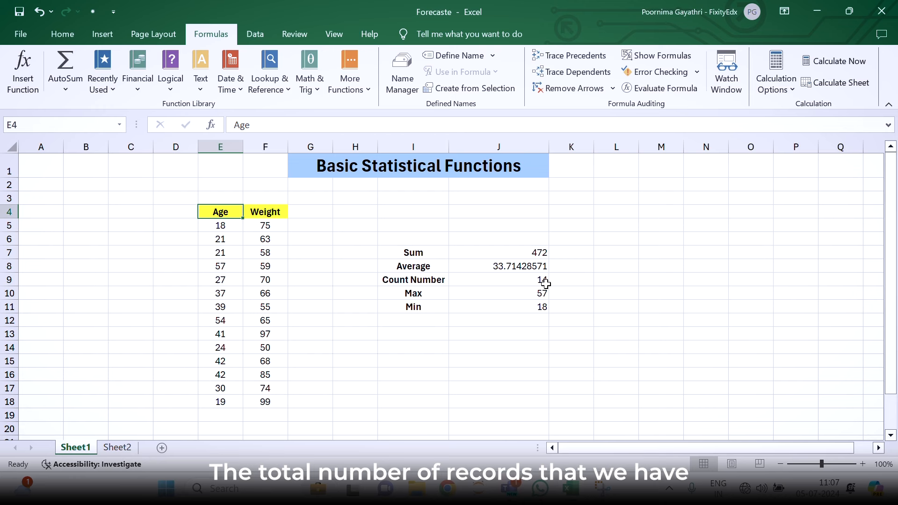
click(497, 280)
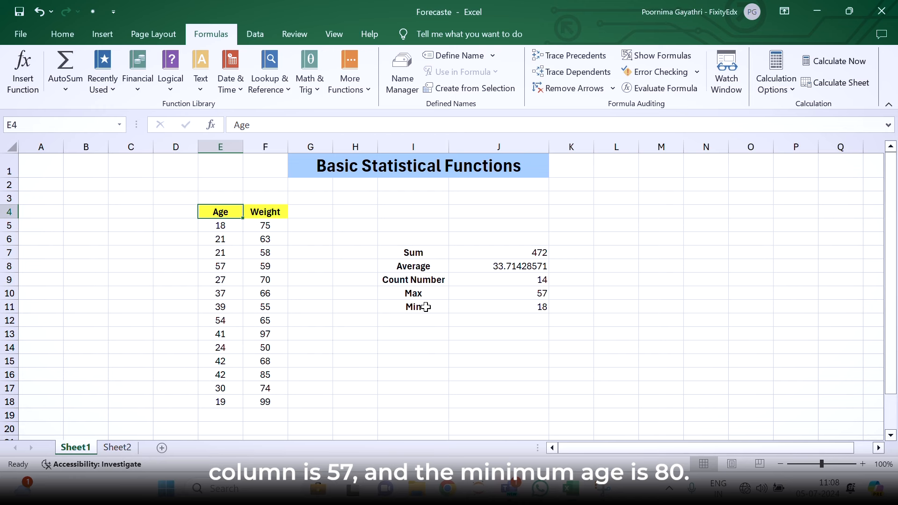
mouse_move(548, 318)
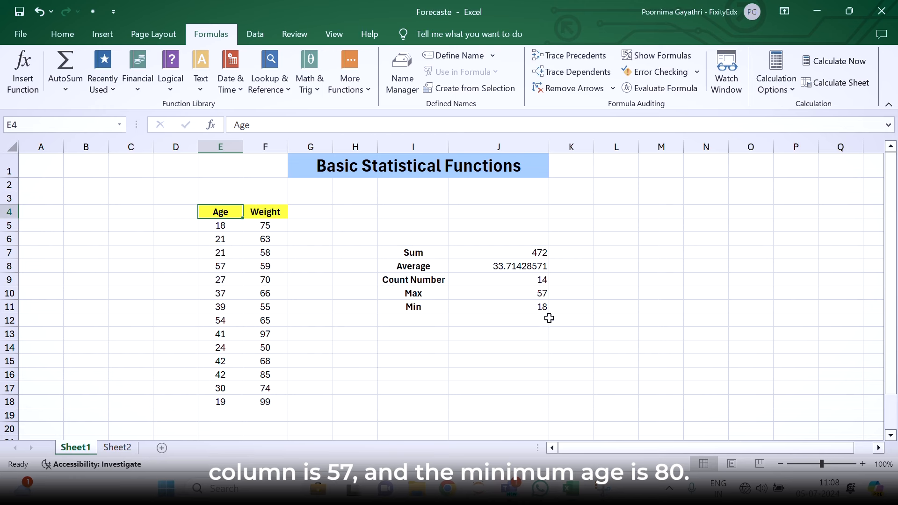
click(498, 307)
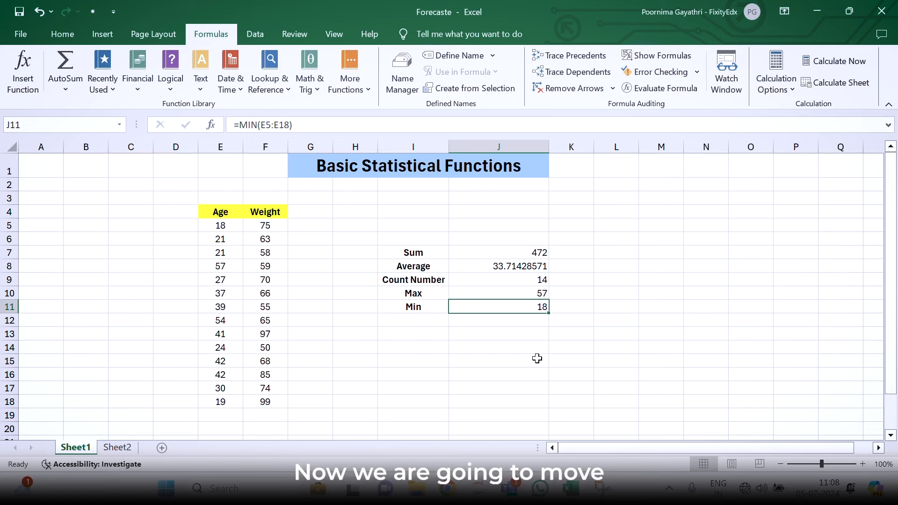
Move to Sheet2's Forecasting table and select the Value column, entering 100
click(117, 448)
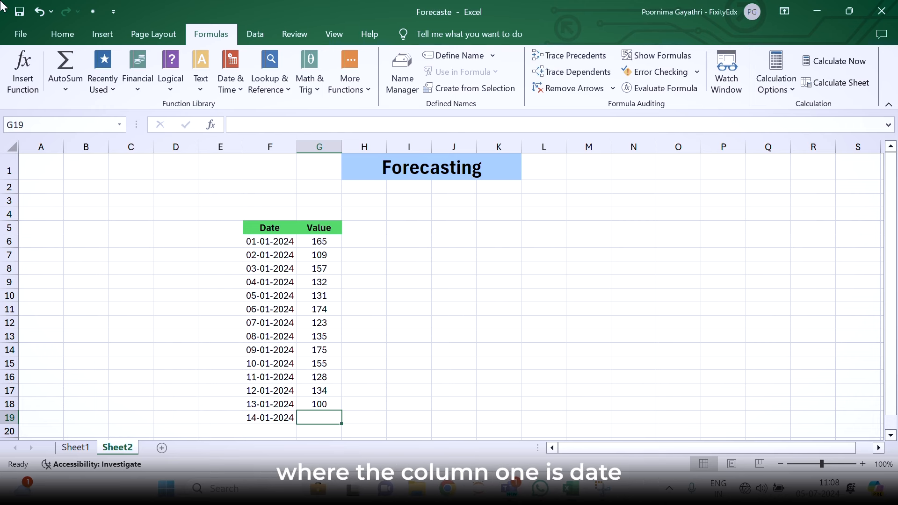
mouse_move(269, 227)
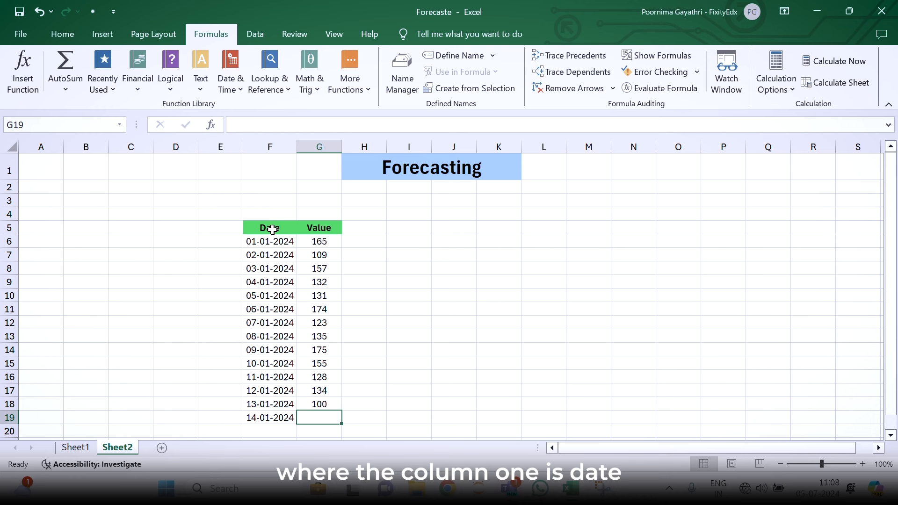
click(319, 227)
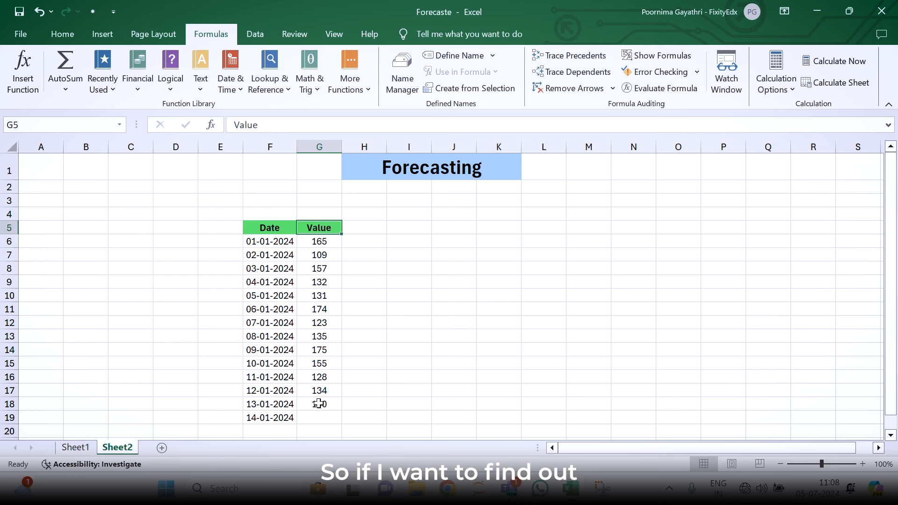
text(100)
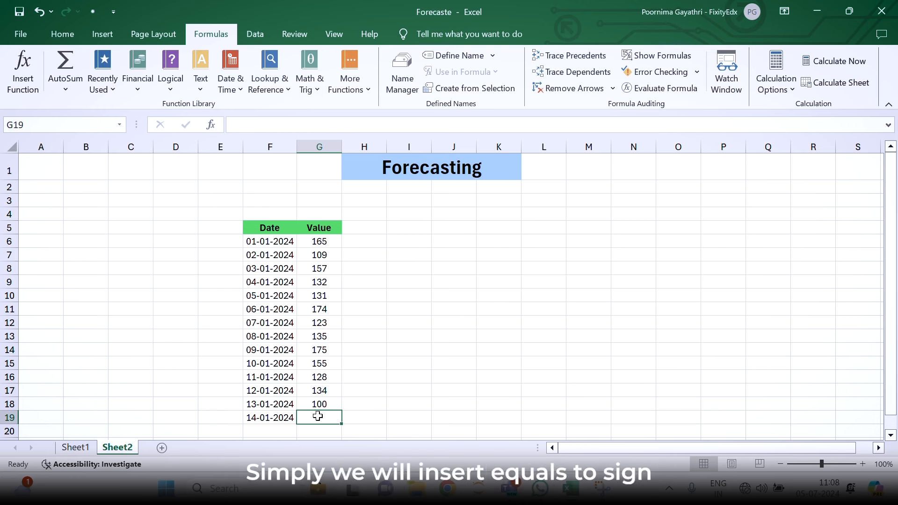
Start a FORECAST formula in G19 using the 14-01-2024 date F19 as x
text(=)
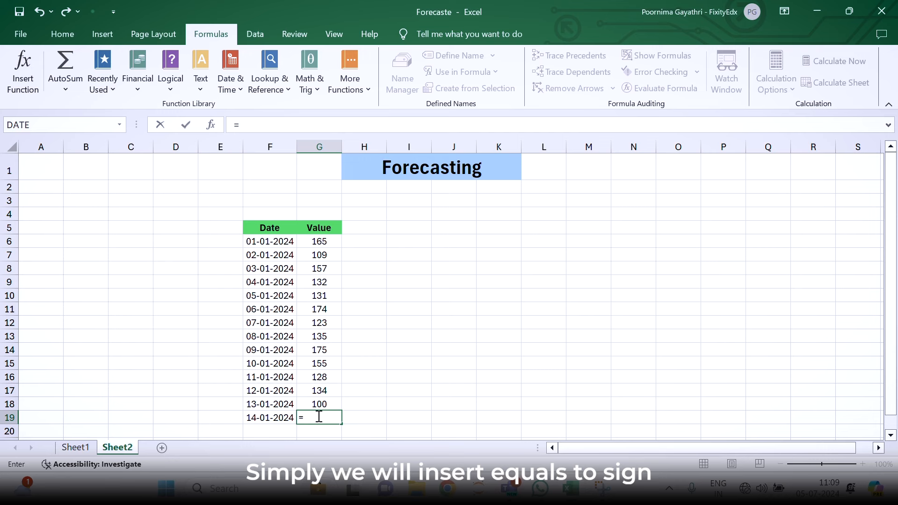
text(fore)
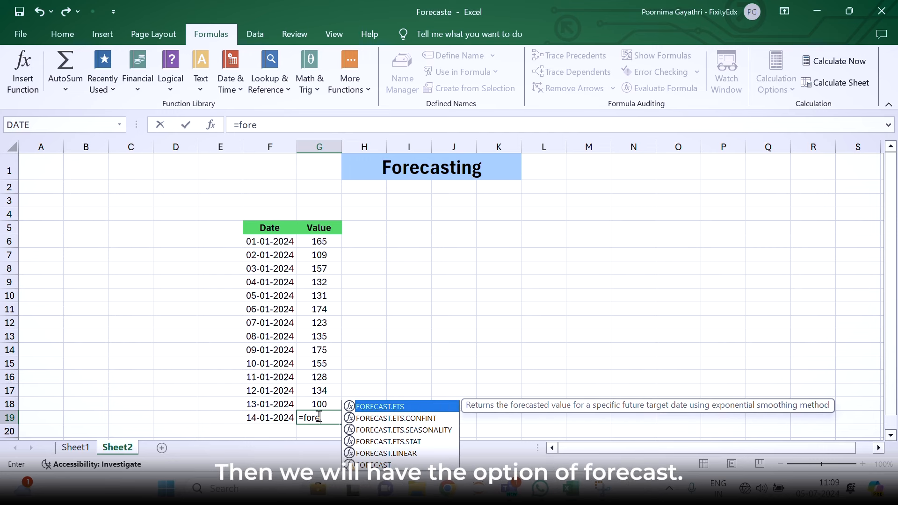
text(cas)
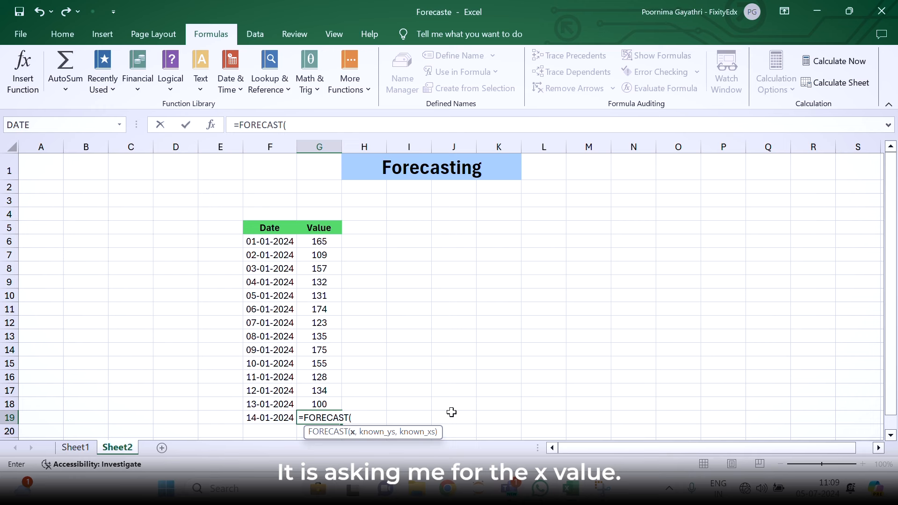
mouse_move(286, 415)
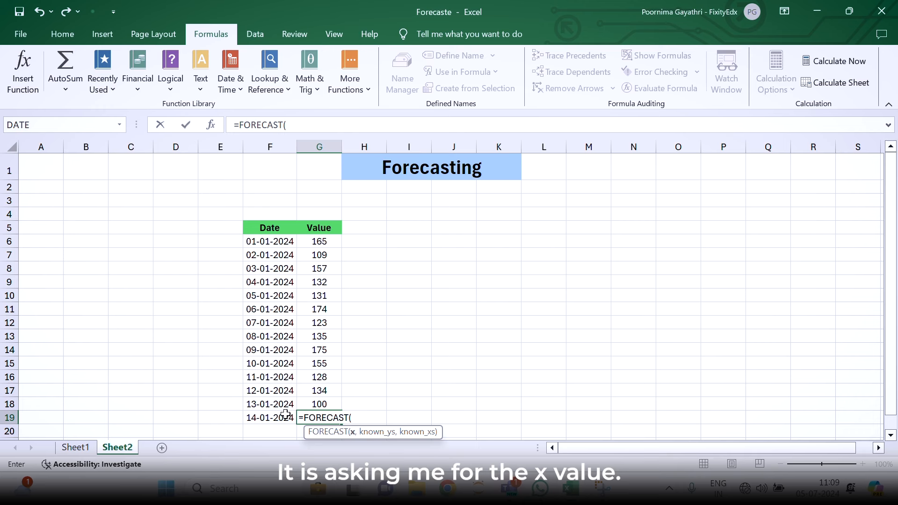
click(269, 417)
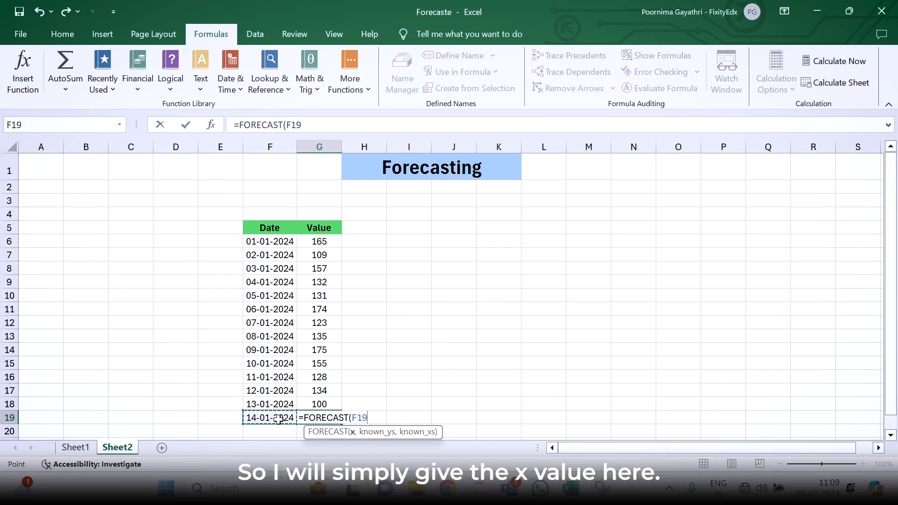
text(,)
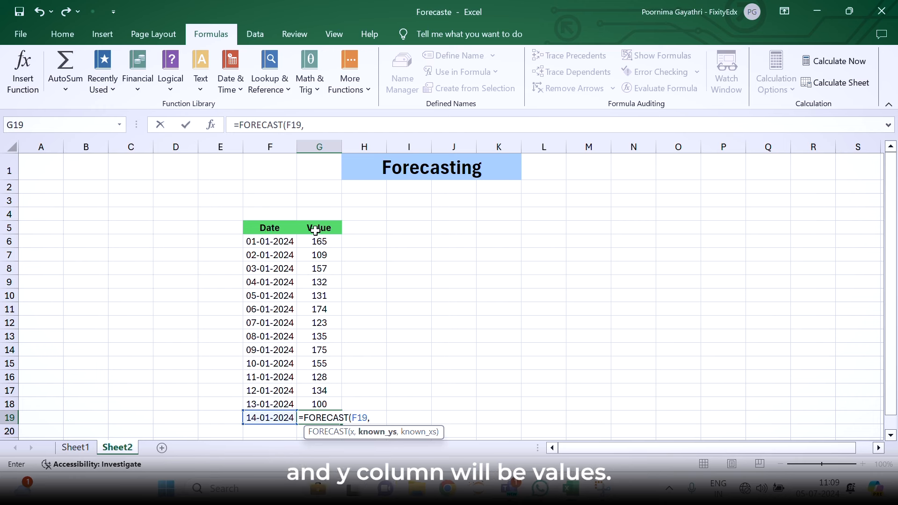
mouse_move(318, 242)
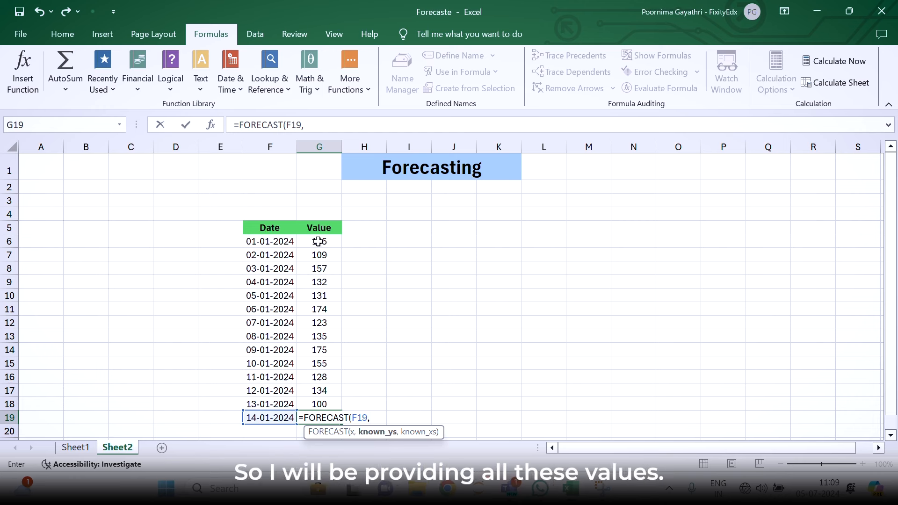
Supply known values G6:G18 and dates F6:F18 and commit, forecasting 129.7308
drag(319, 241, 319, 405)
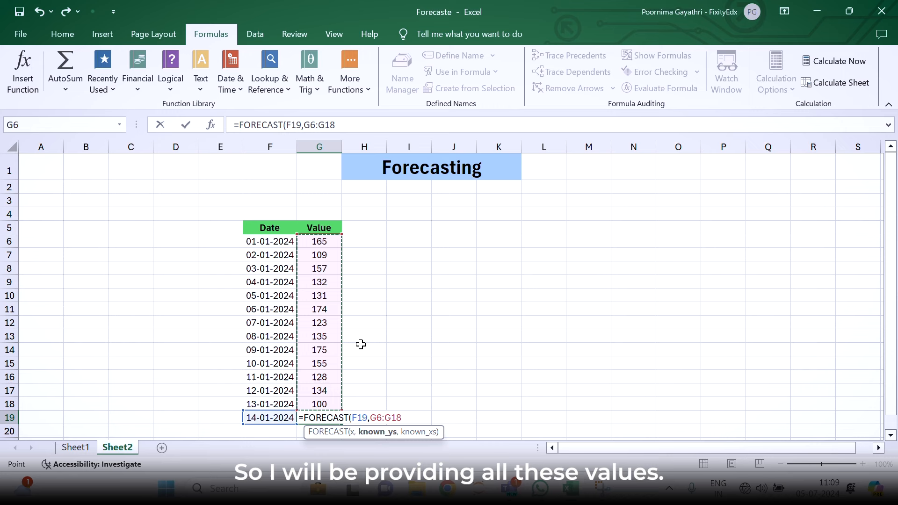
text(,)
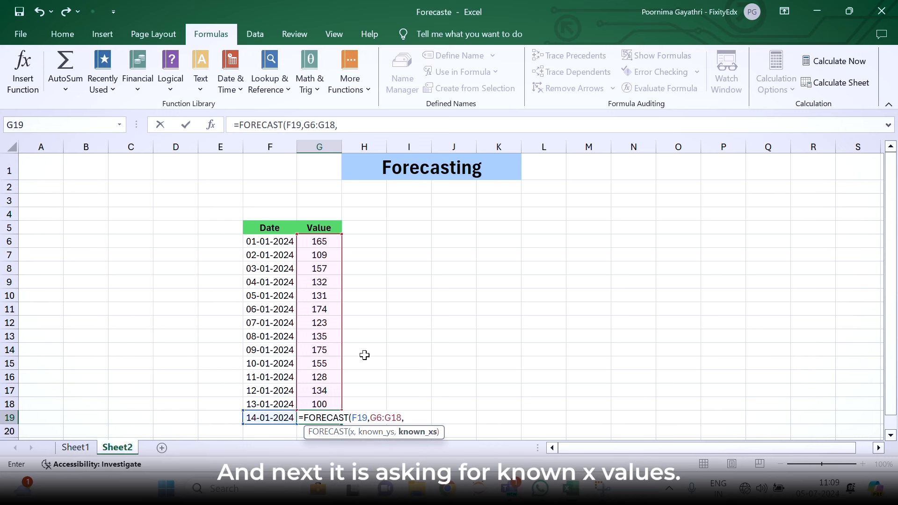
drag(270, 241, 269, 282)
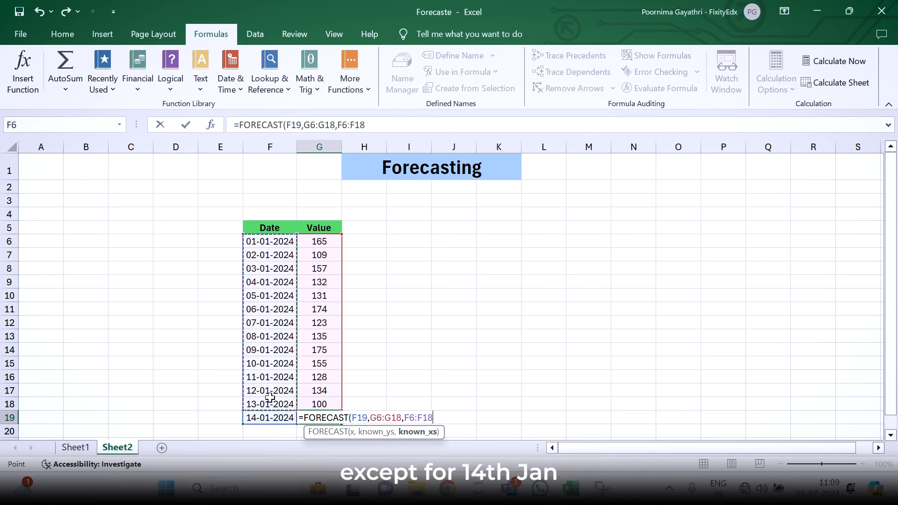
mouse_move(364, 358)
text())
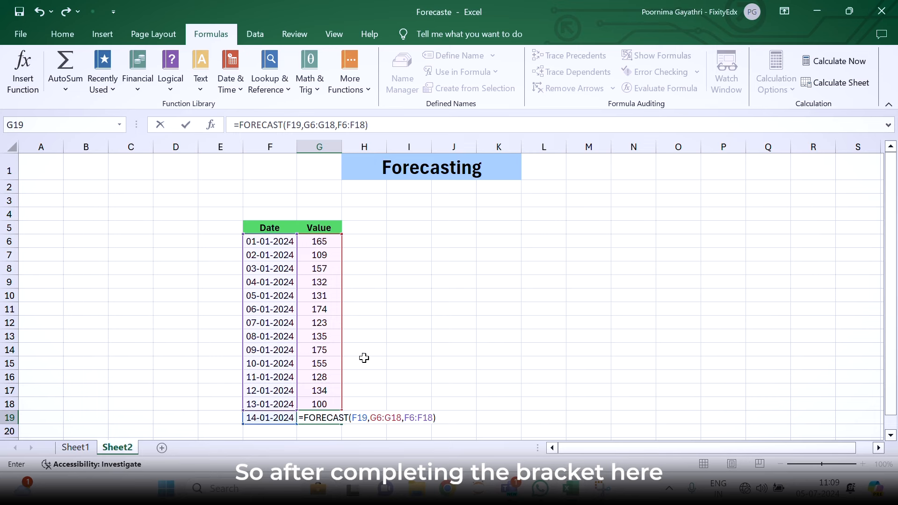
key(Enter)
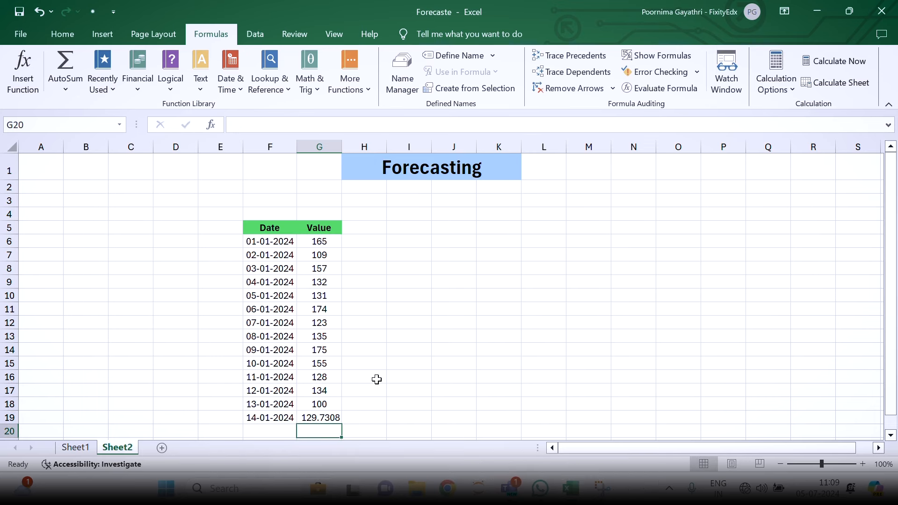
click(319, 417)
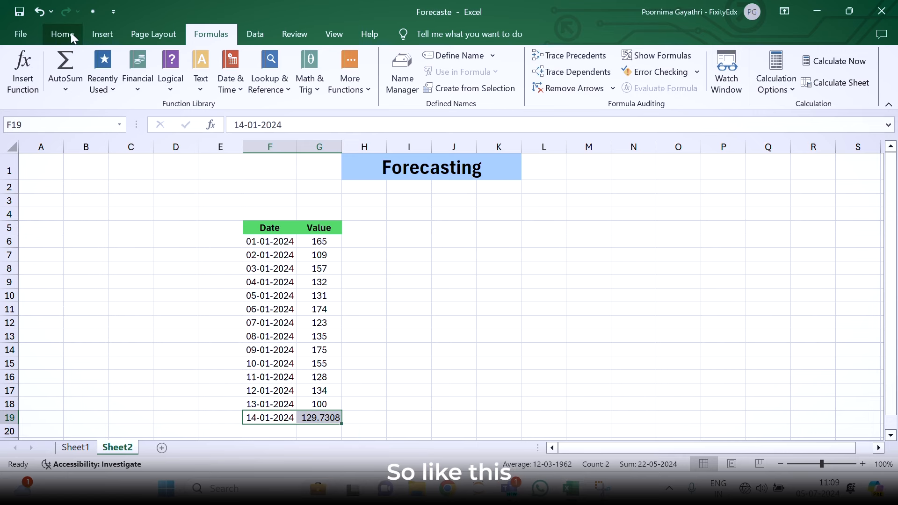
Apply a yellow fill to the 14-01-2024 date and its 129.7308 forecast value
click(62, 34)
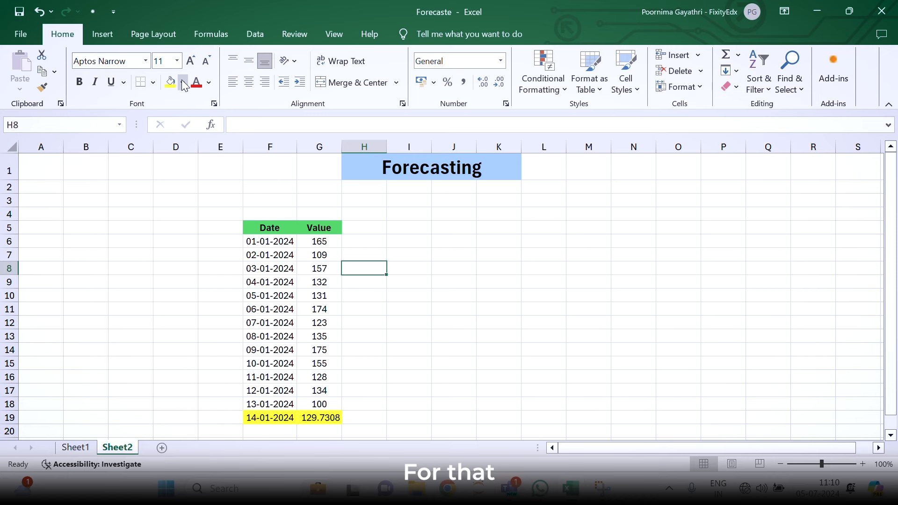
click(102, 34)
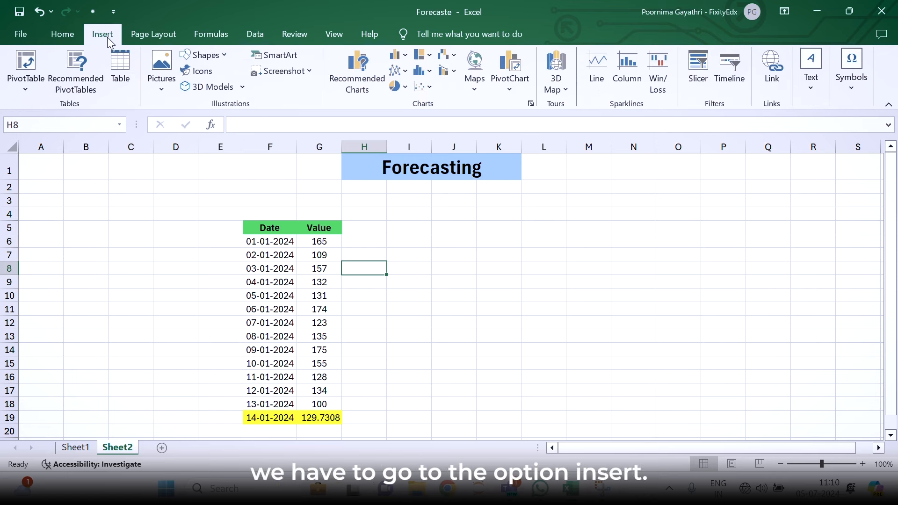
drag(270, 228, 269, 268)
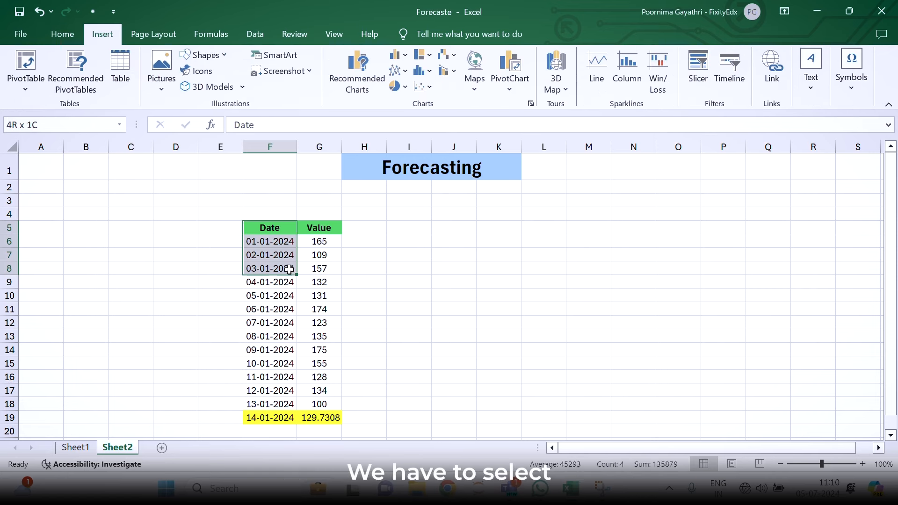
Insert a 2-D line chart of the whole Date and Value table F5:G19
drag(269, 228, 319, 417)
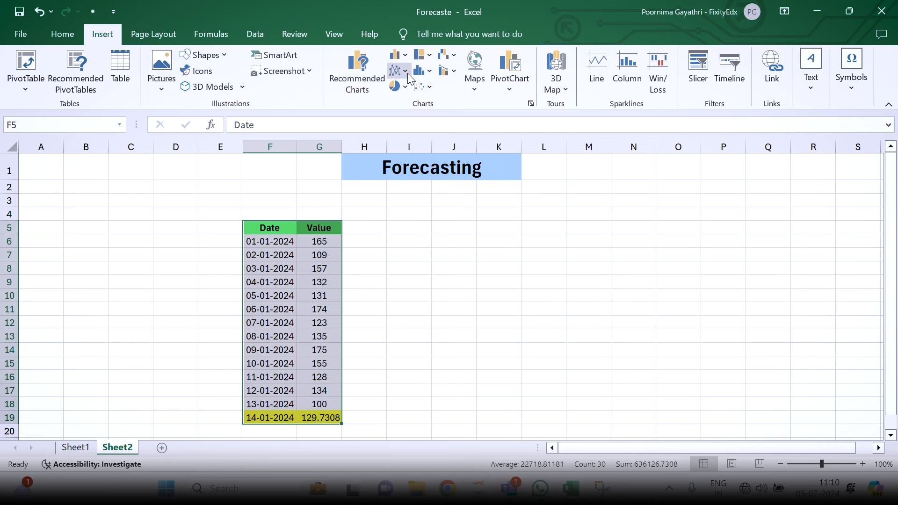
click(395, 70)
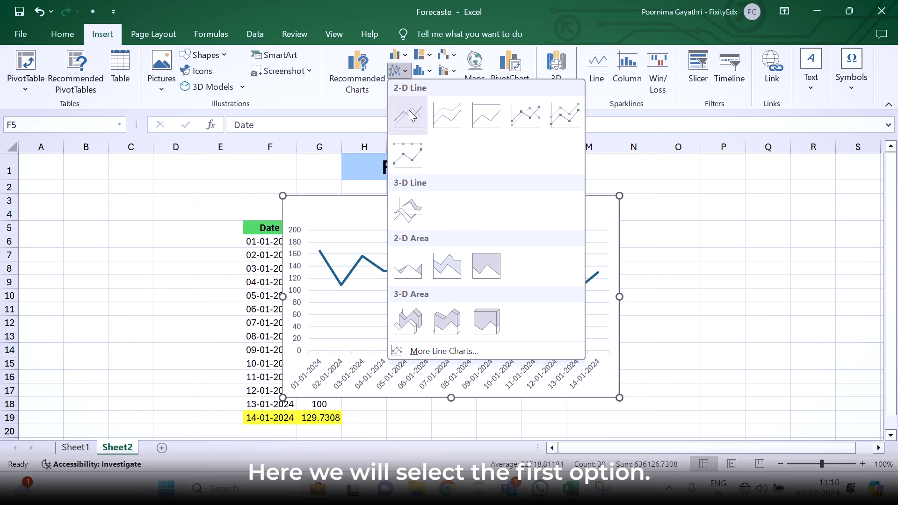
click(408, 115)
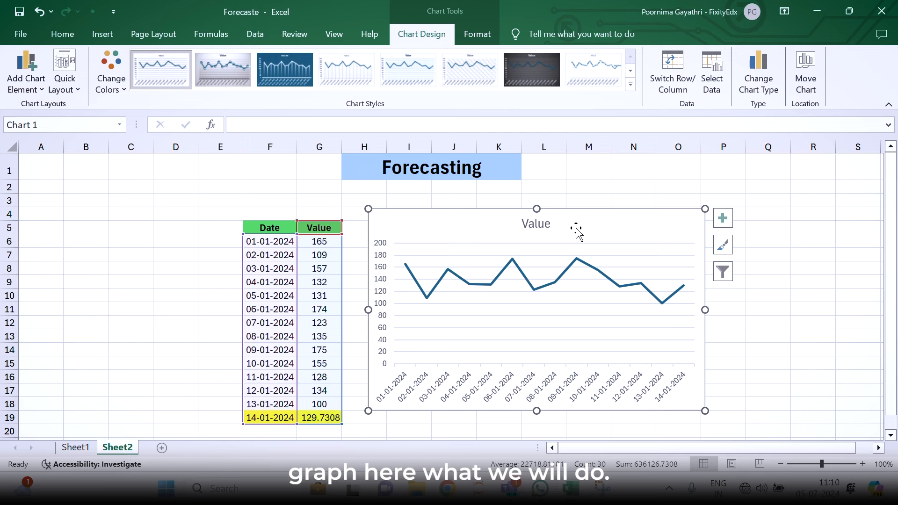
mouse_move(722, 218)
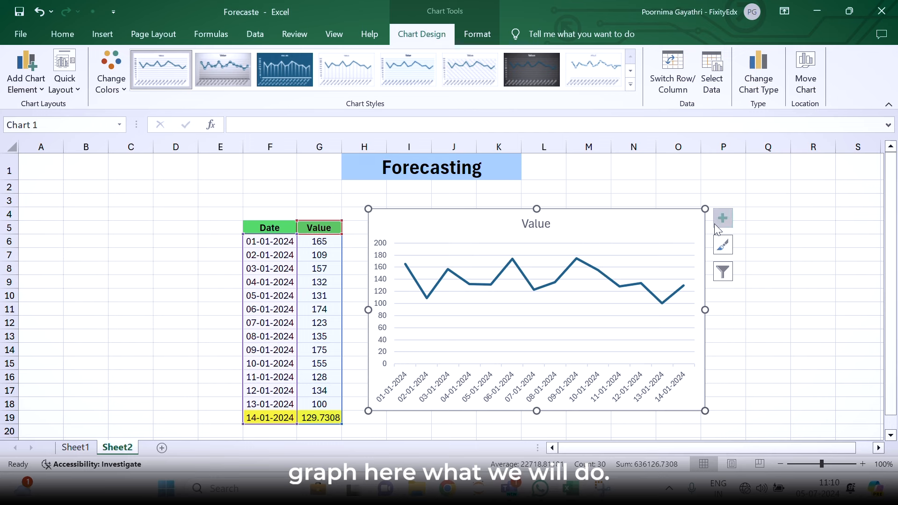
click(723, 218)
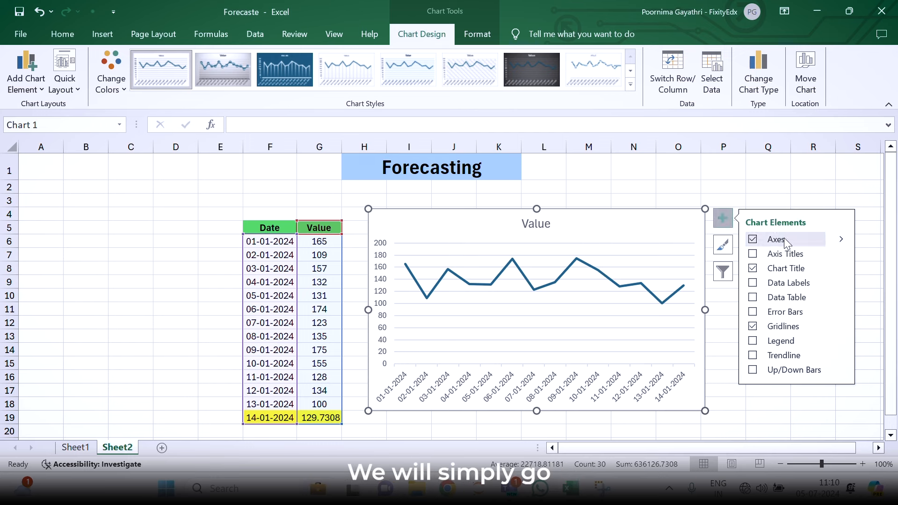
Show data labels and axis titles on the chart, naming the axes Date and Value
click(752, 282)
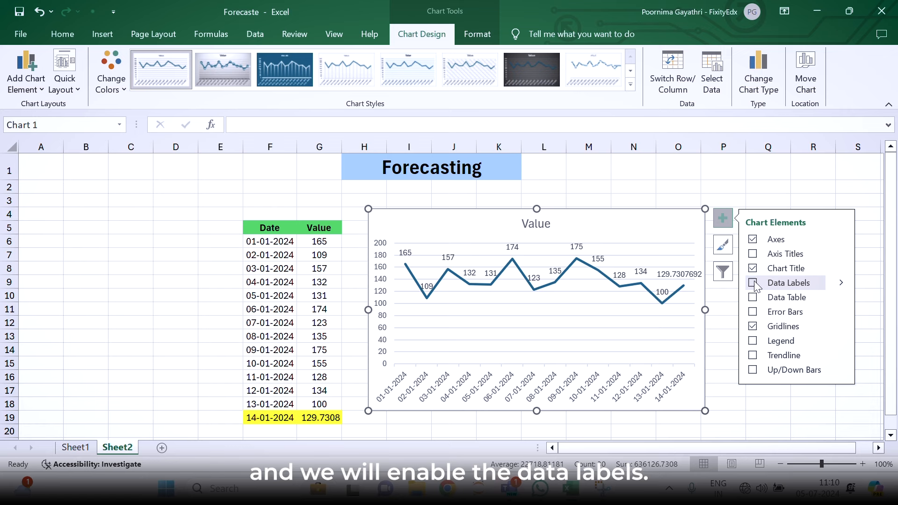
click(753, 283)
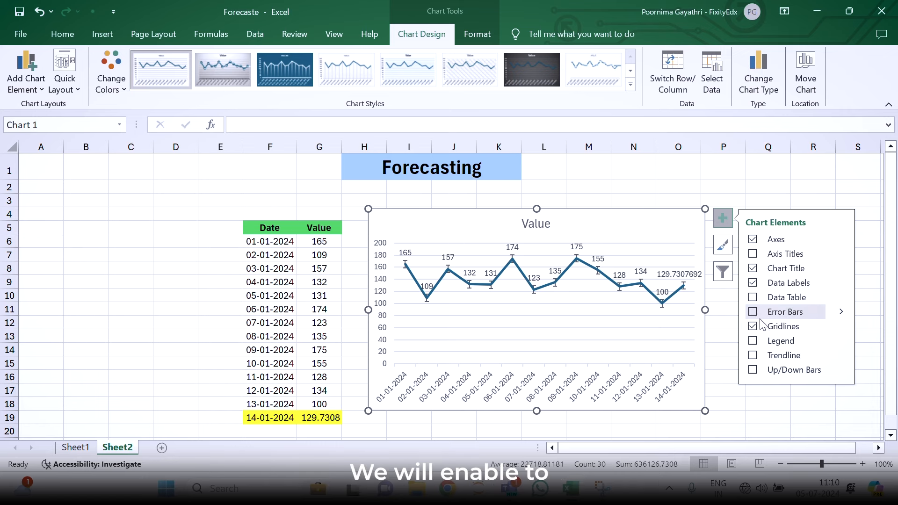
click(752, 298)
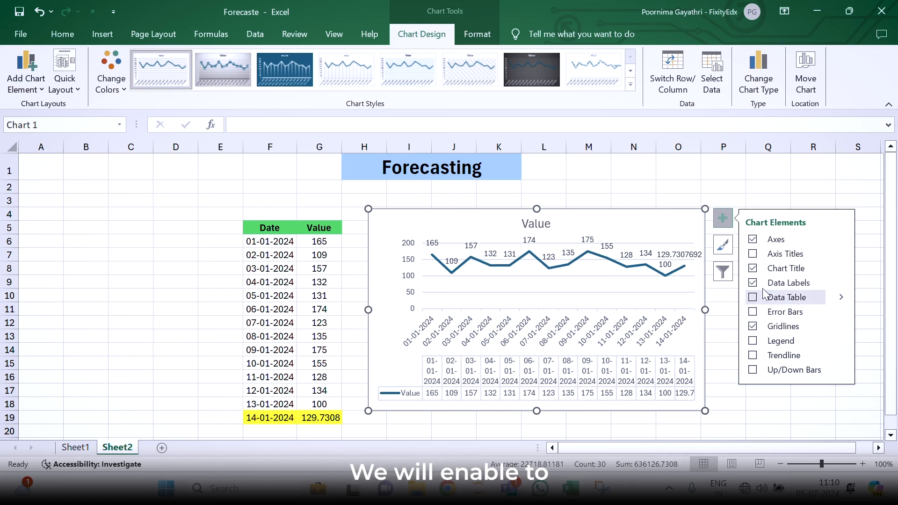
click(752, 253)
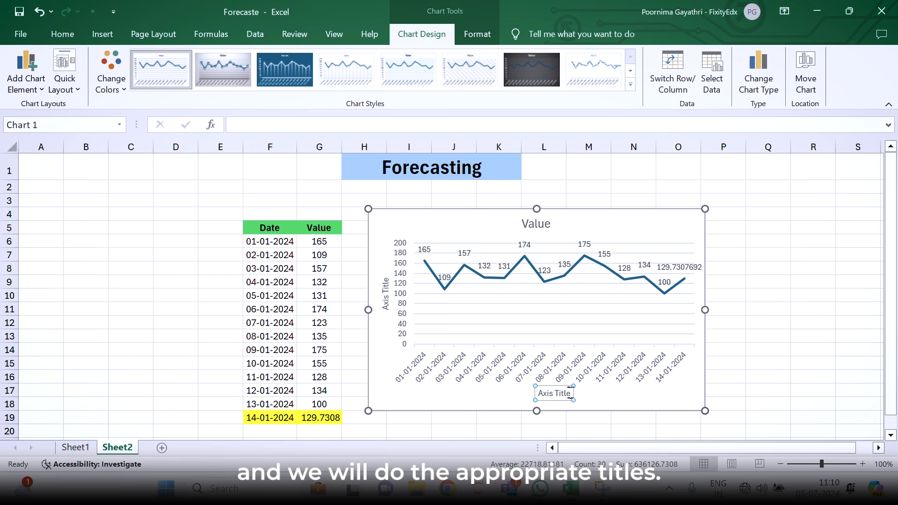
mouse_move(580, 394)
text(Date)
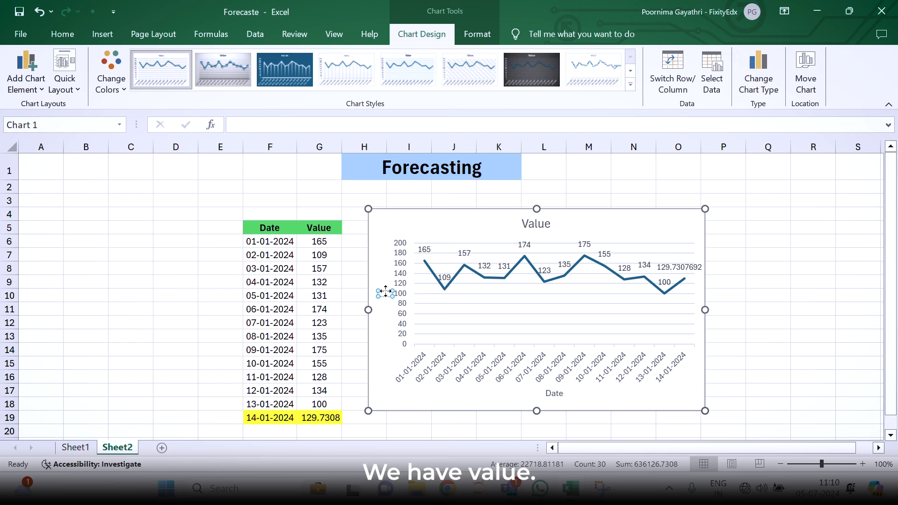
click(384, 292)
text(Value)
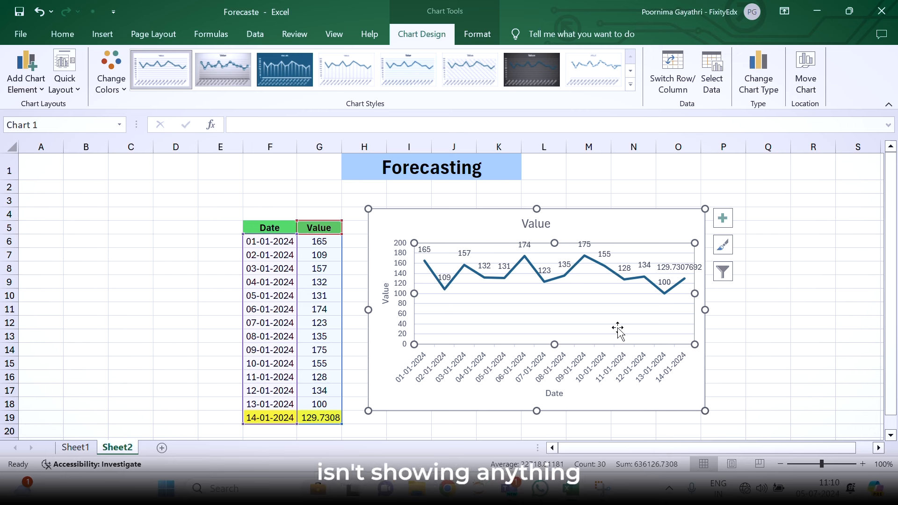
mouse_move(724, 218)
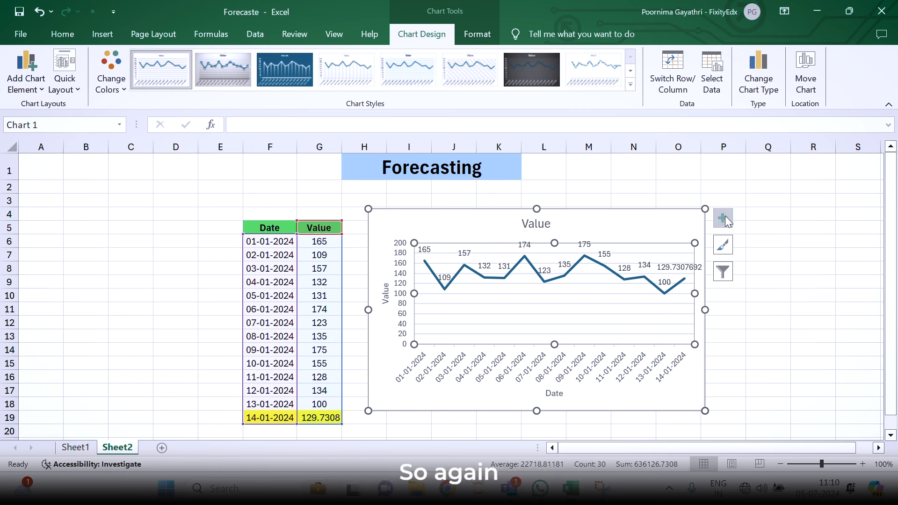
Add a linear trendline to the chart and bring up the Format Trendline pane
click(723, 219)
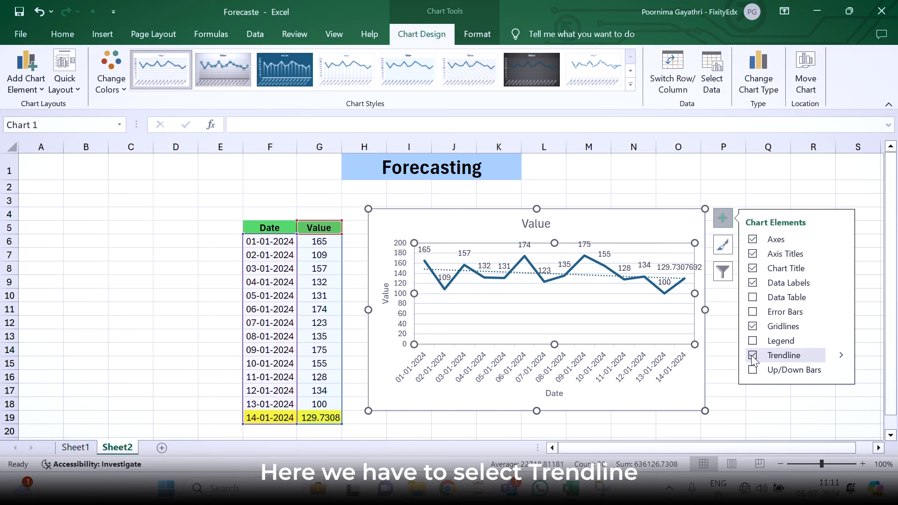
click(752, 355)
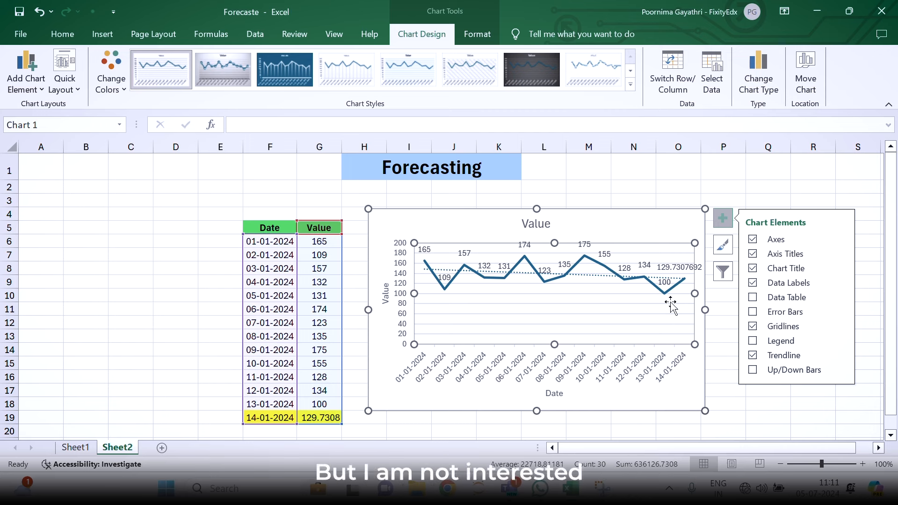
mouse_move(670, 302)
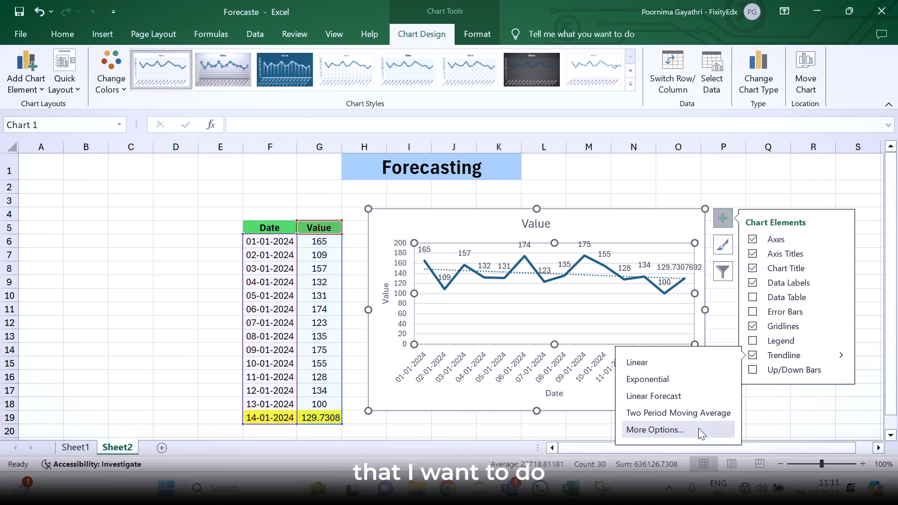
click(654, 430)
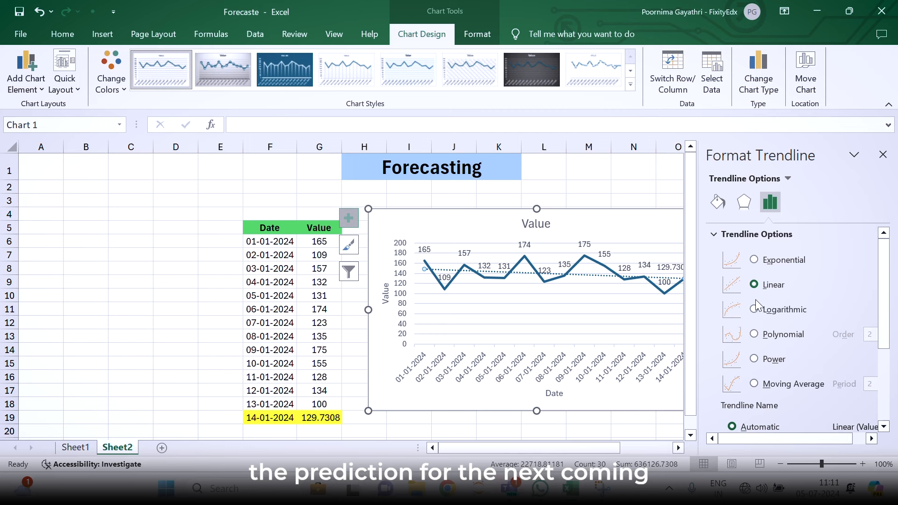
Set the trendline's Forecast Forward to 7 periods, projecting through 21-01-2024
scroll(down, 3)
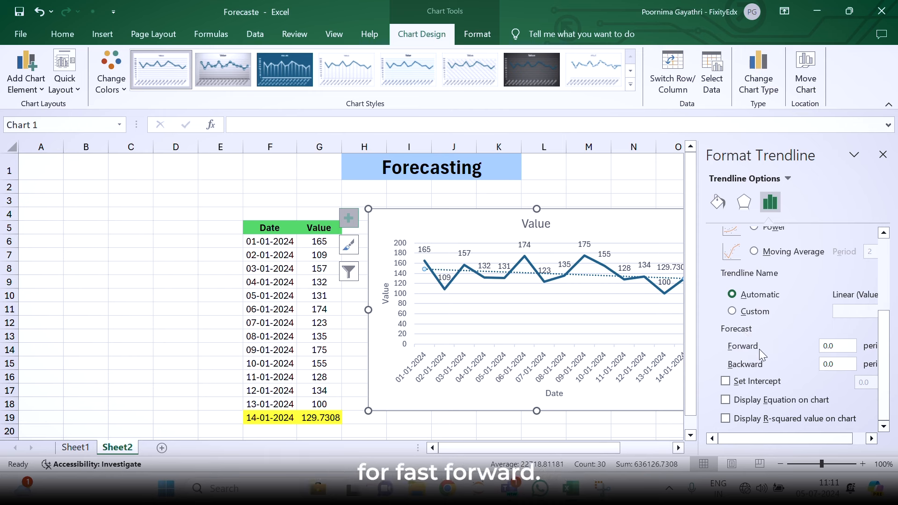
click(836, 346)
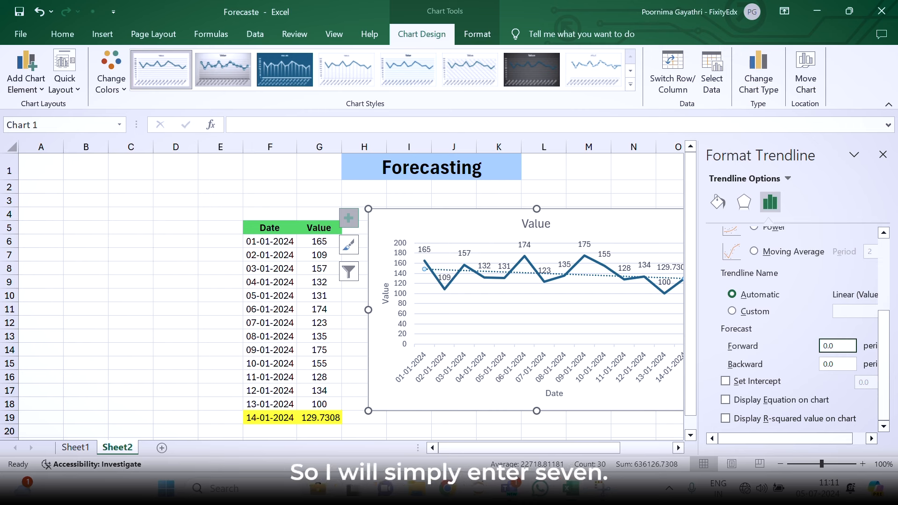
click(837, 346)
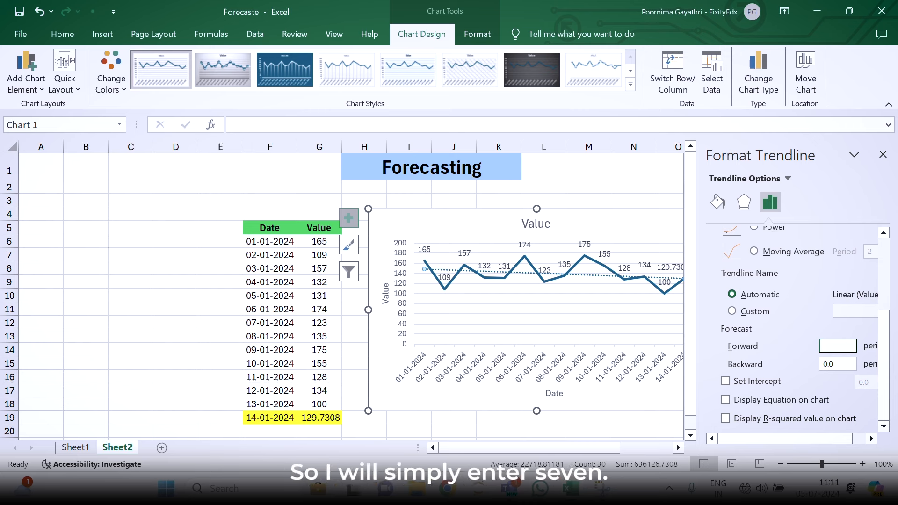
text(7)
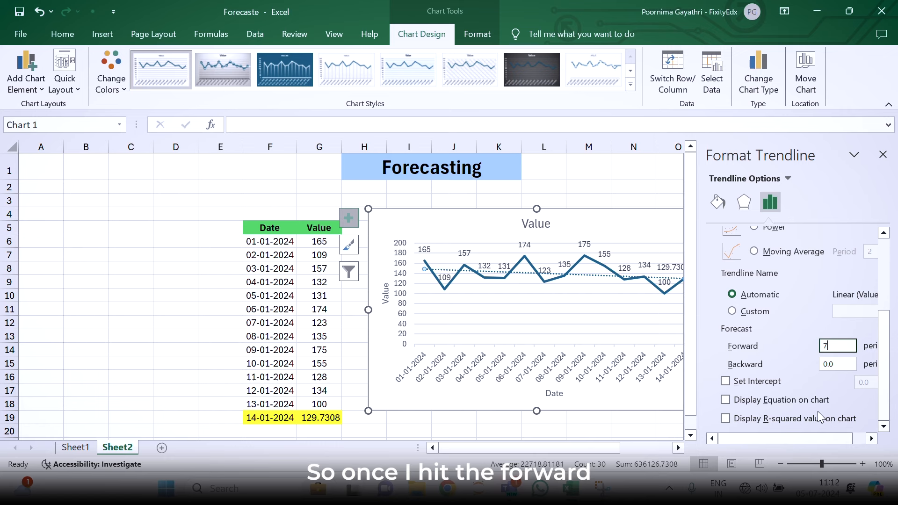
key(enter)
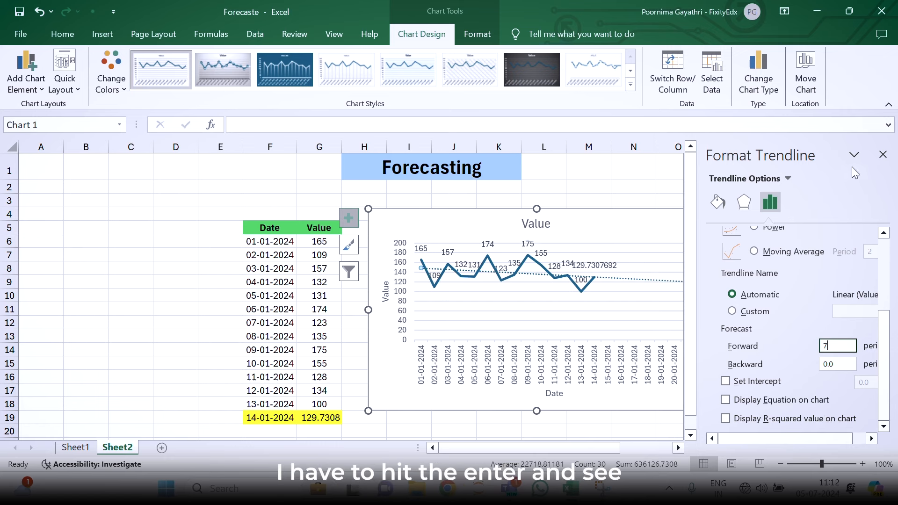
key(enter)
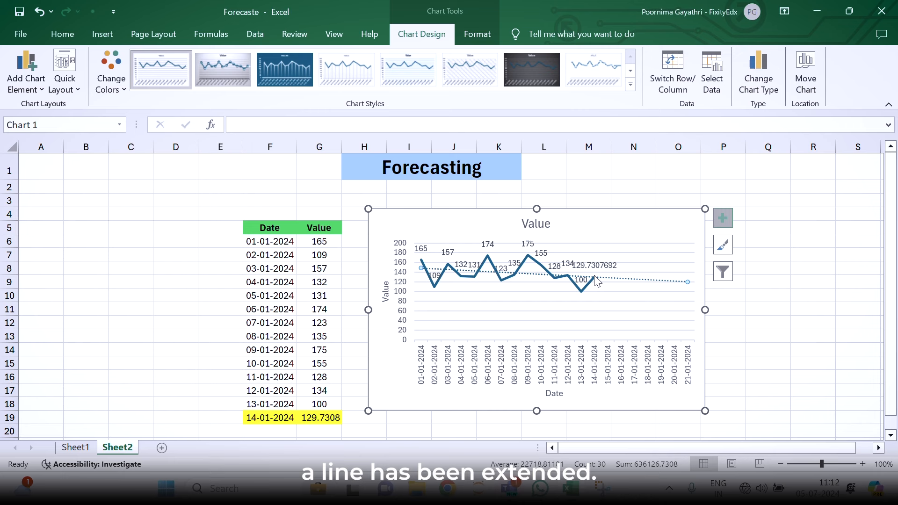
mouse_move(686, 281)
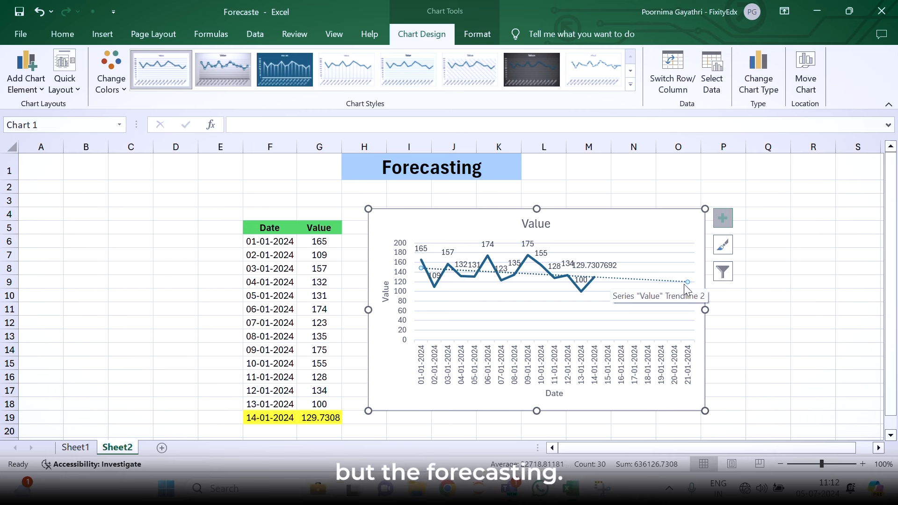
click(723, 245)
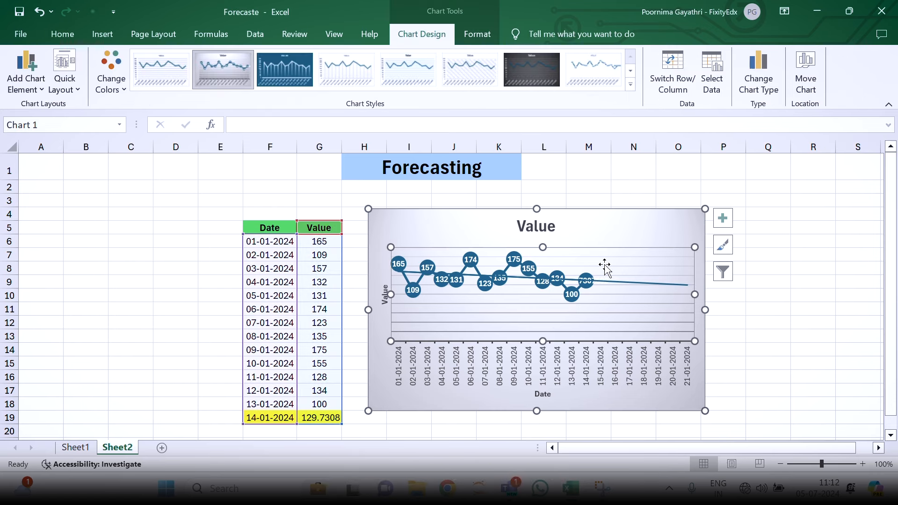
Select the line chart on Sheet2 and delete it, leaving the Date and Value table
click(429, 270)
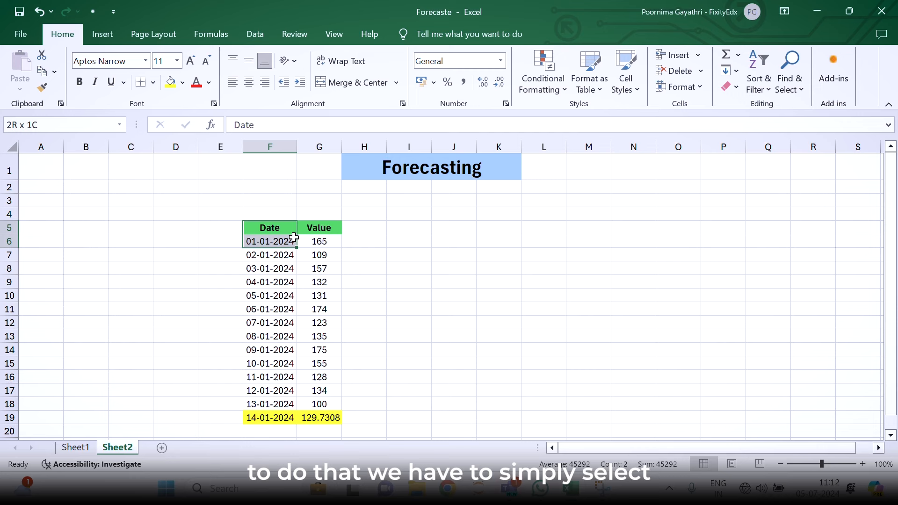
Select the Date and Value table and create a Forecast Sheet projecting through 20-01-2024
drag(269, 240, 319, 417)
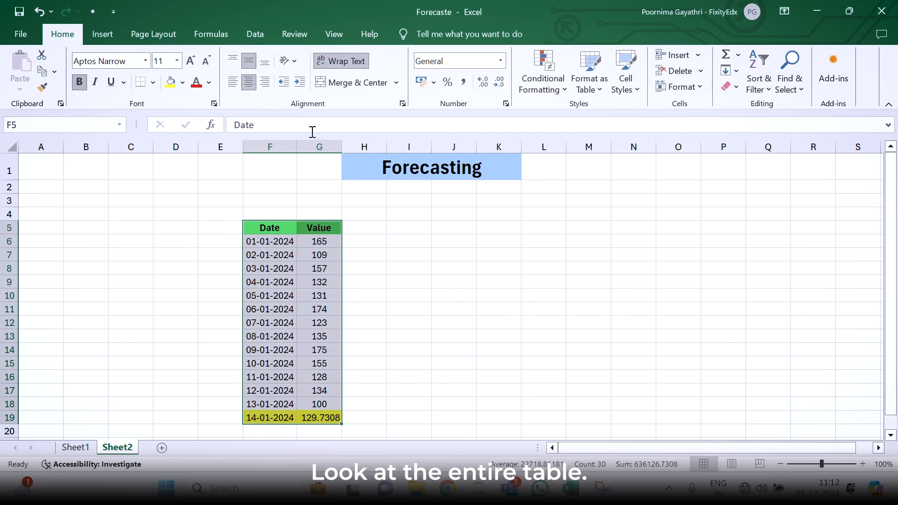
click(255, 33)
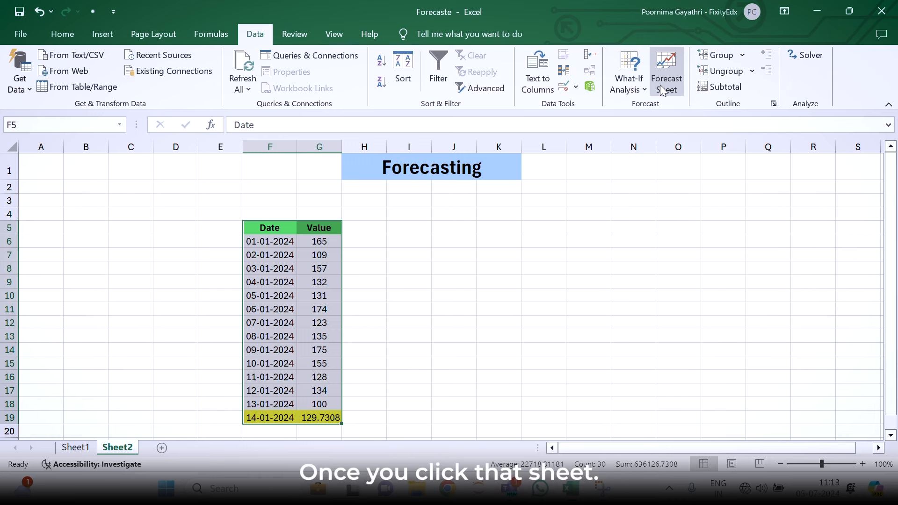
click(666, 72)
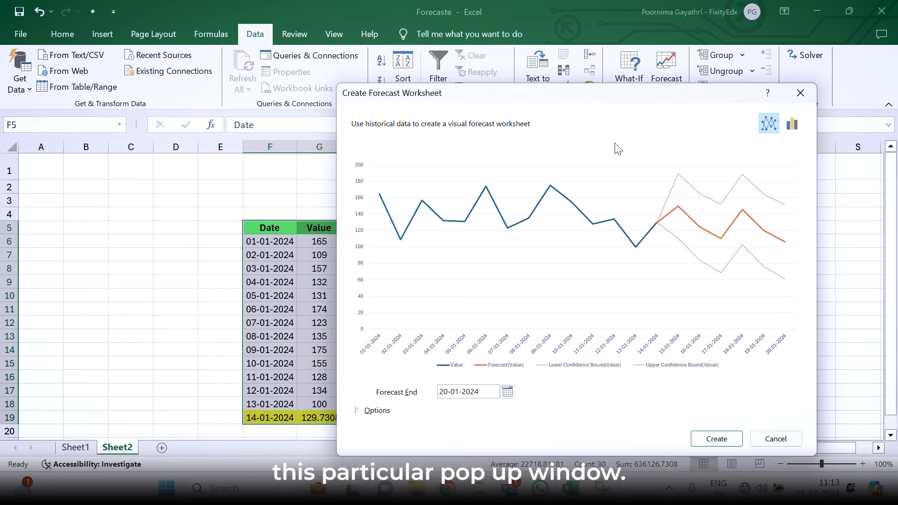
click(716, 438)
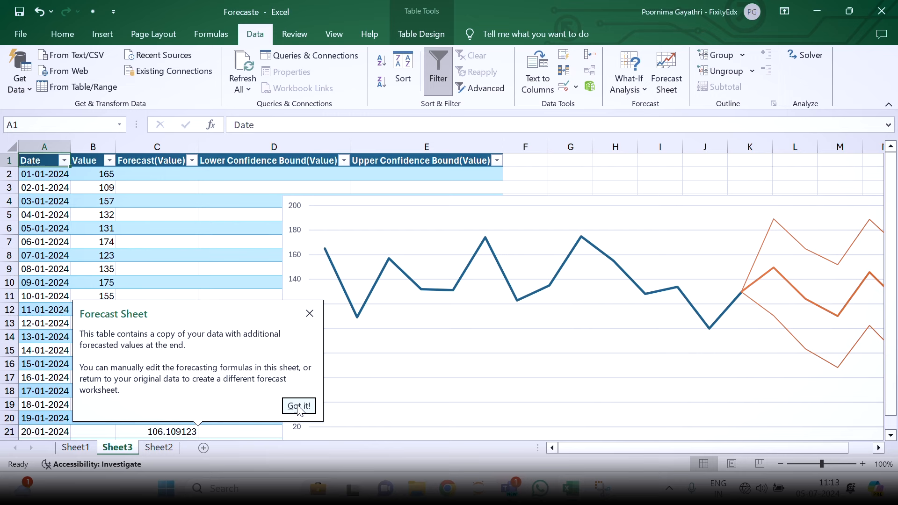
Dismiss the tip on Sheet3 and check the 14-01-2024 forecast reads 129.7307692
click(298, 405)
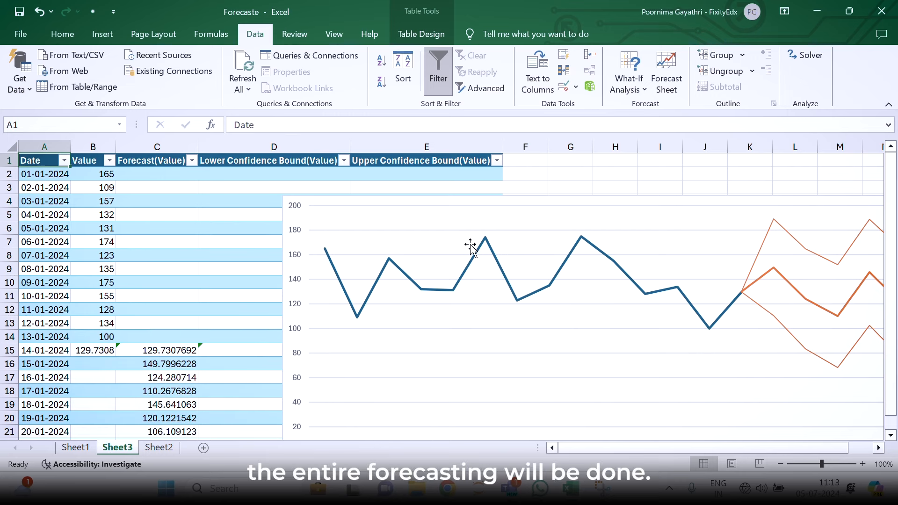
click(469, 249)
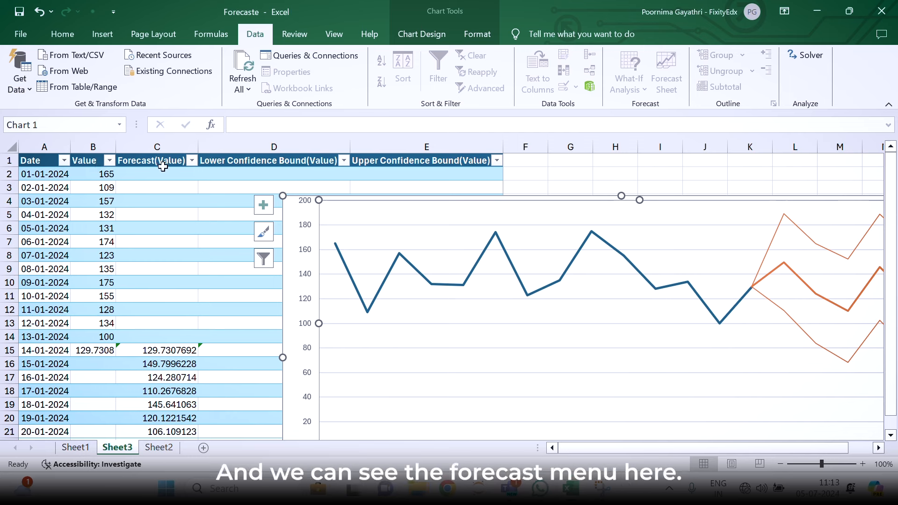
click(156, 350)
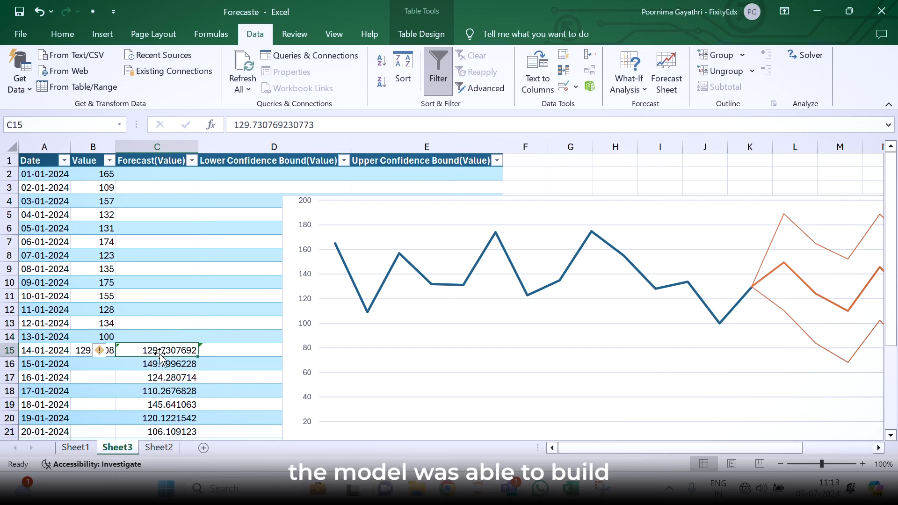
mouse_move(208, 294)
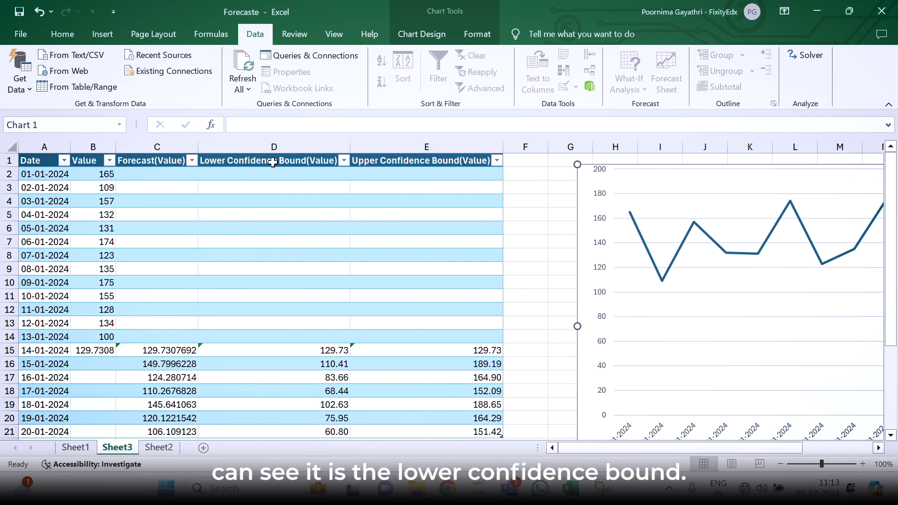
mouse_move(436, 167)
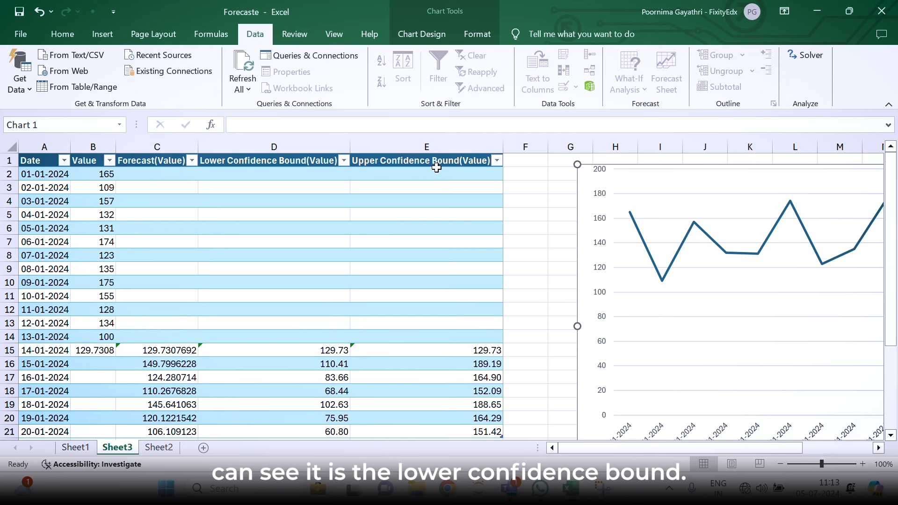
mouse_move(458, 282)
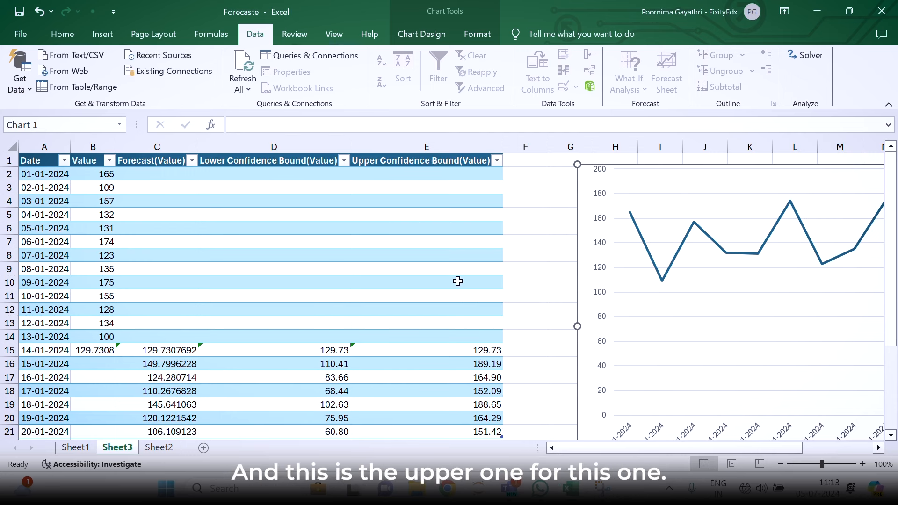